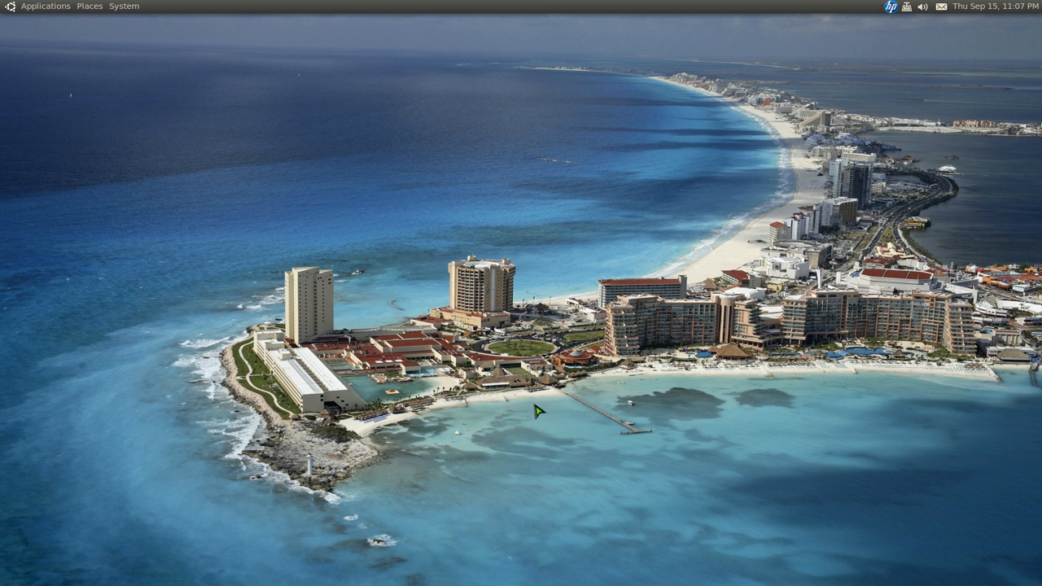
Launch bluetile from the GNOME Run Application dialog via Alt+F2.
{"action": "key", "text": "Alt+F2"}
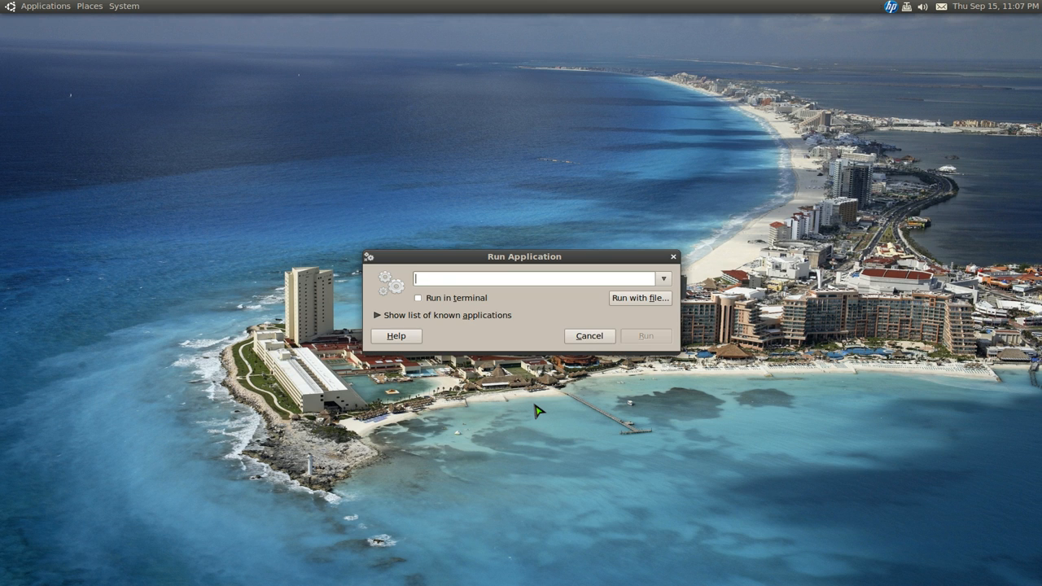
{"action": "type", "text": "bluetile"}
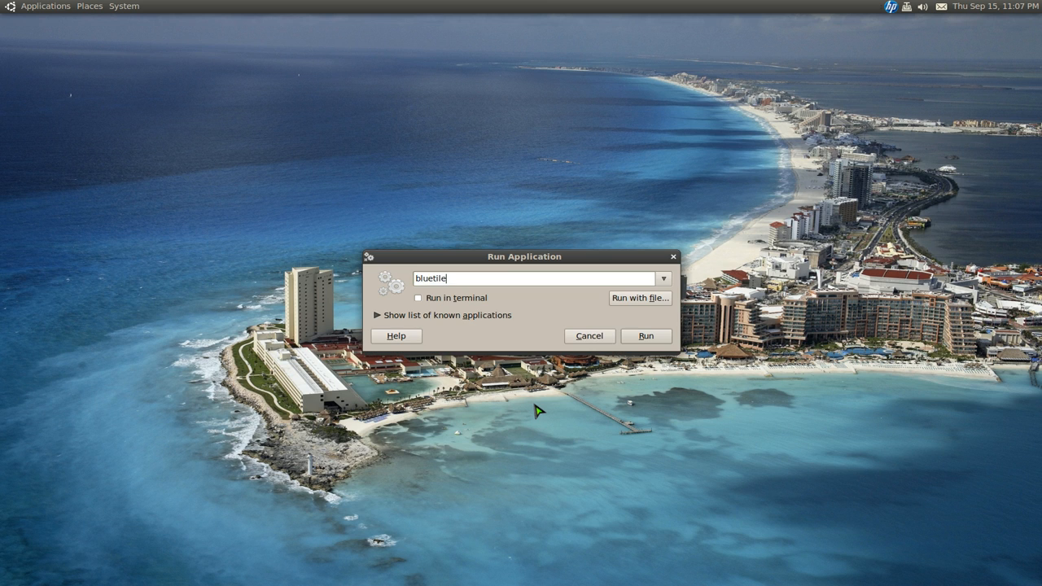
{"action": "left_click", "coordinate": [644, 336]}
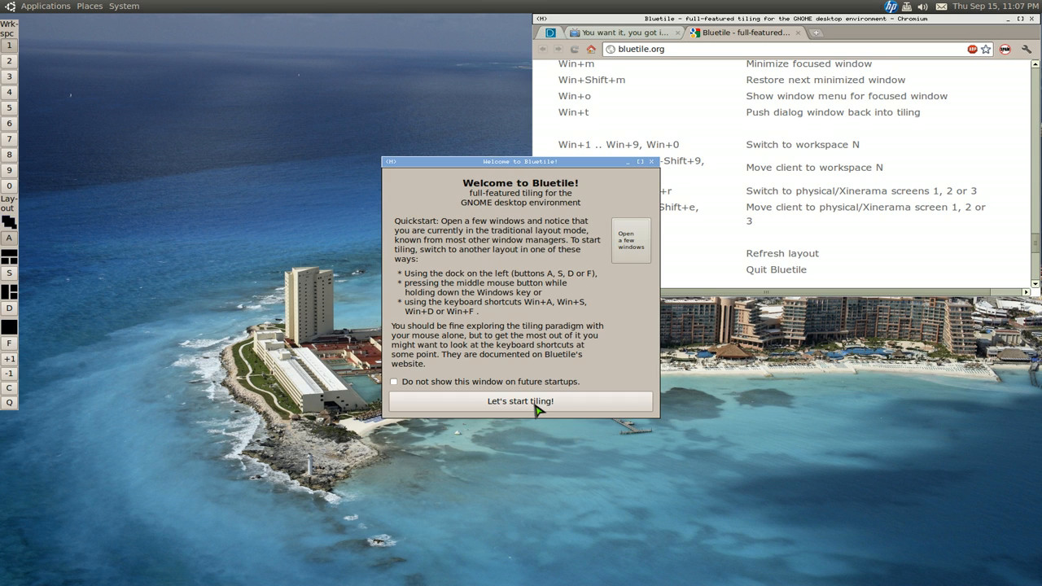
{"action": "mouse_move", "coordinate": [579, 213]}
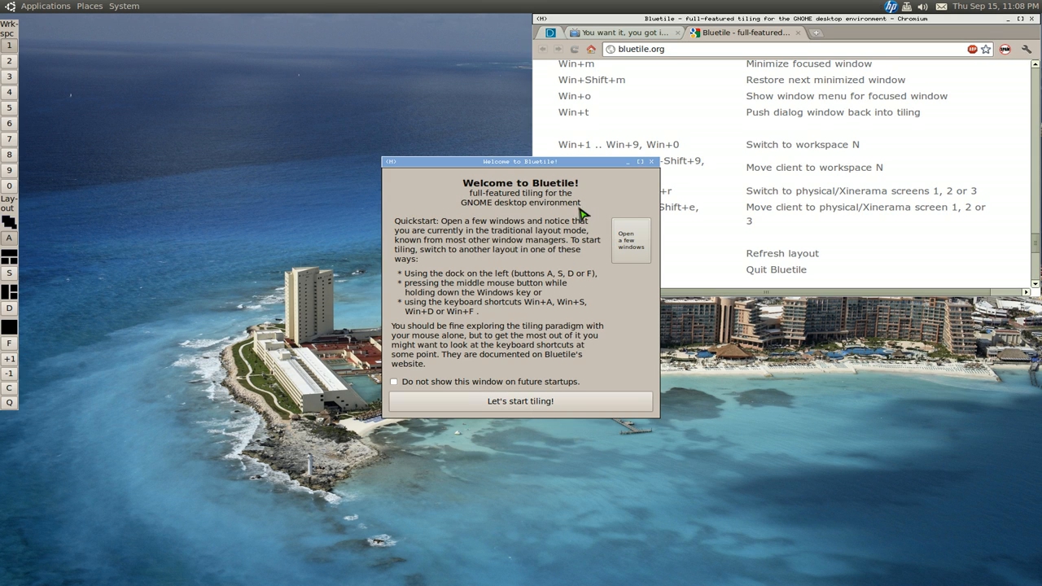
{"action": "mouse_move", "coordinate": [529, 319]}
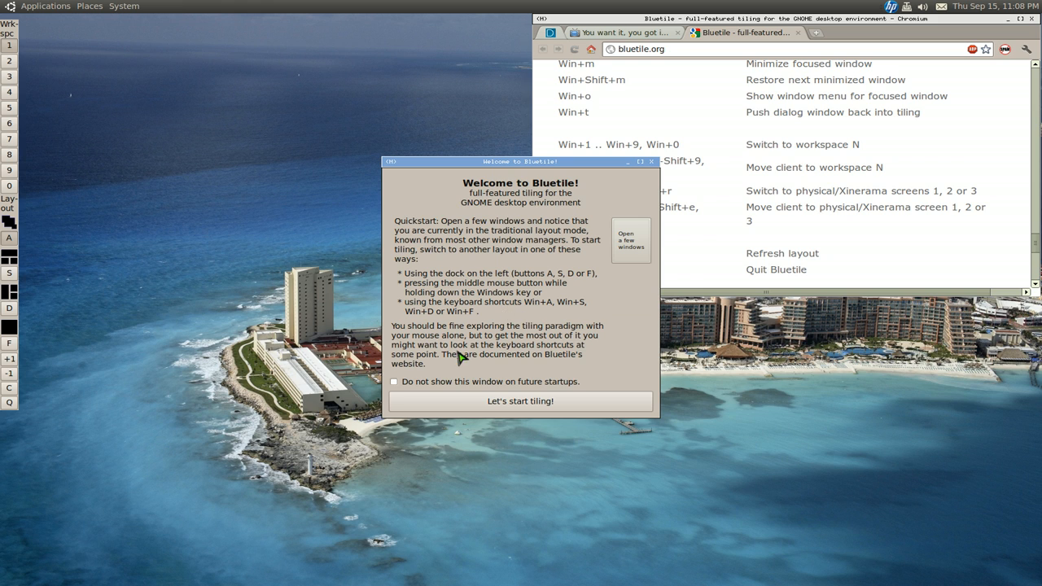
{"action": "mouse_move", "coordinate": [134, 178]}
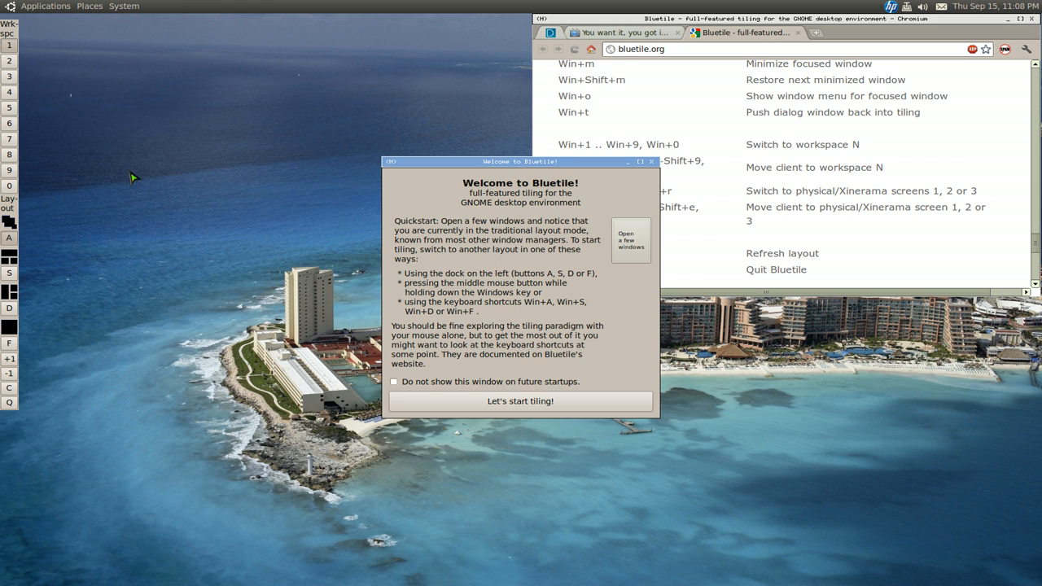
{"action": "mouse_move", "coordinate": [21, 65]}
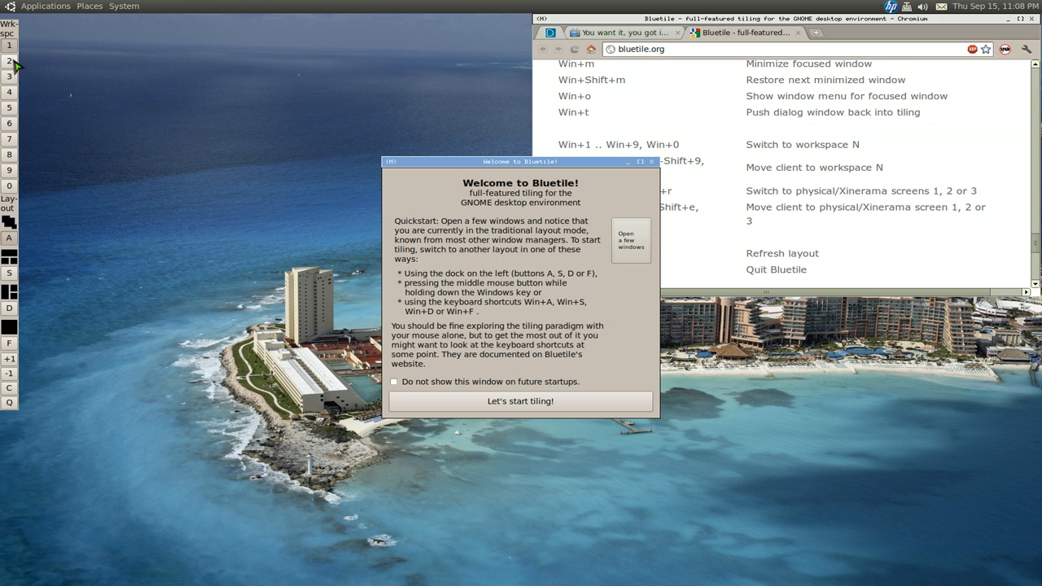
{"action": "mouse_move", "coordinate": [16, 355]}
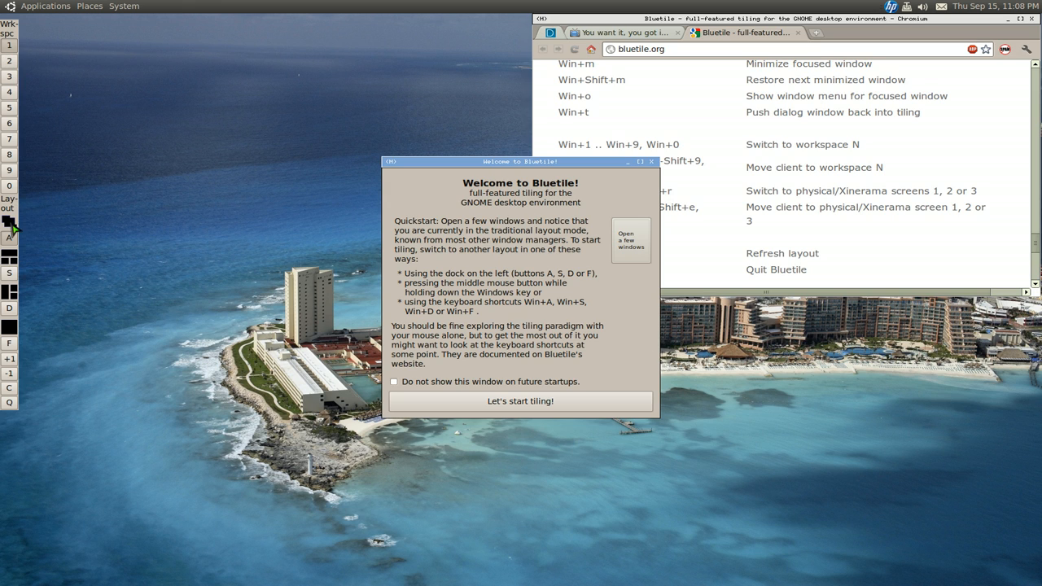
{"action": "mouse_move", "coordinate": [9, 236]}
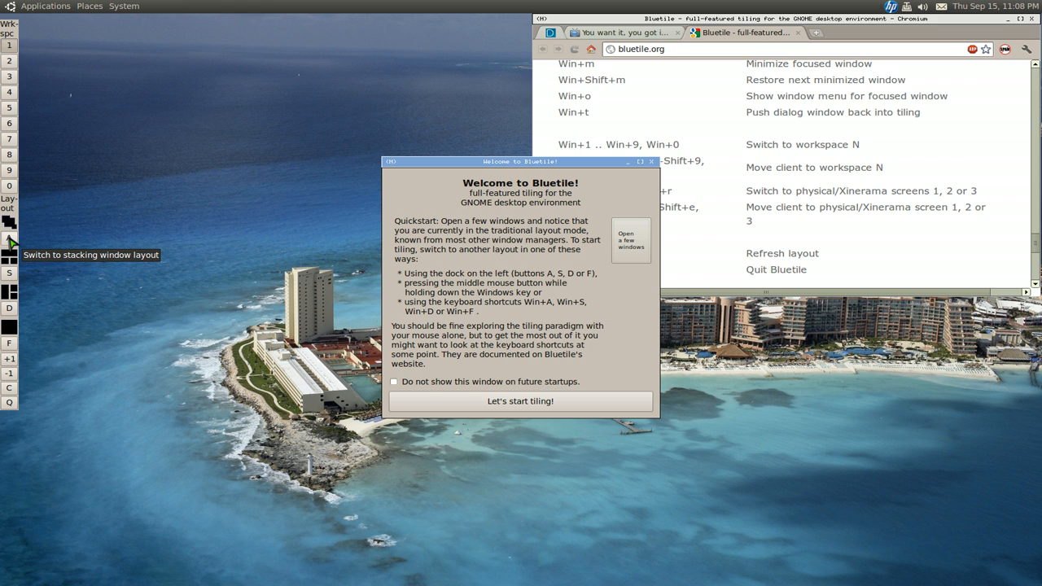
{"action": "mouse_move", "coordinate": [10, 274]}
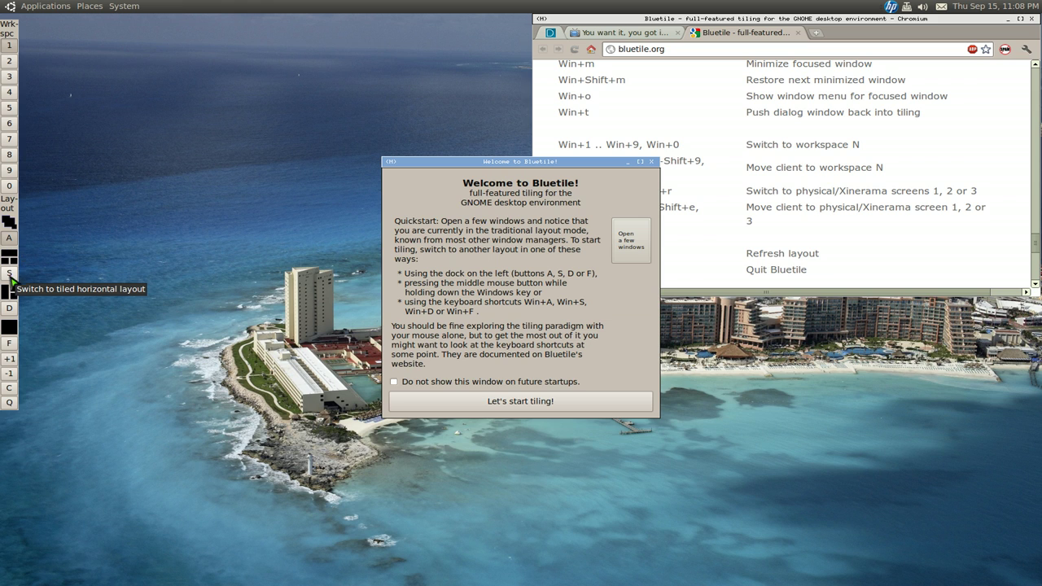
{"action": "mouse_move", "coordinate": [10, 323]}
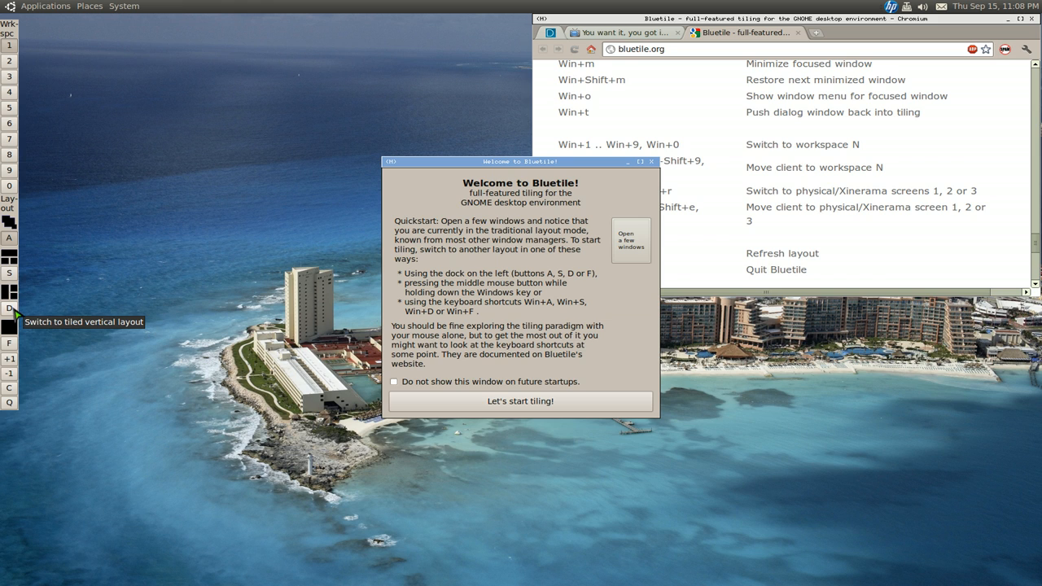
{"action": "mouse_move", "coordinate": [10, 342]}
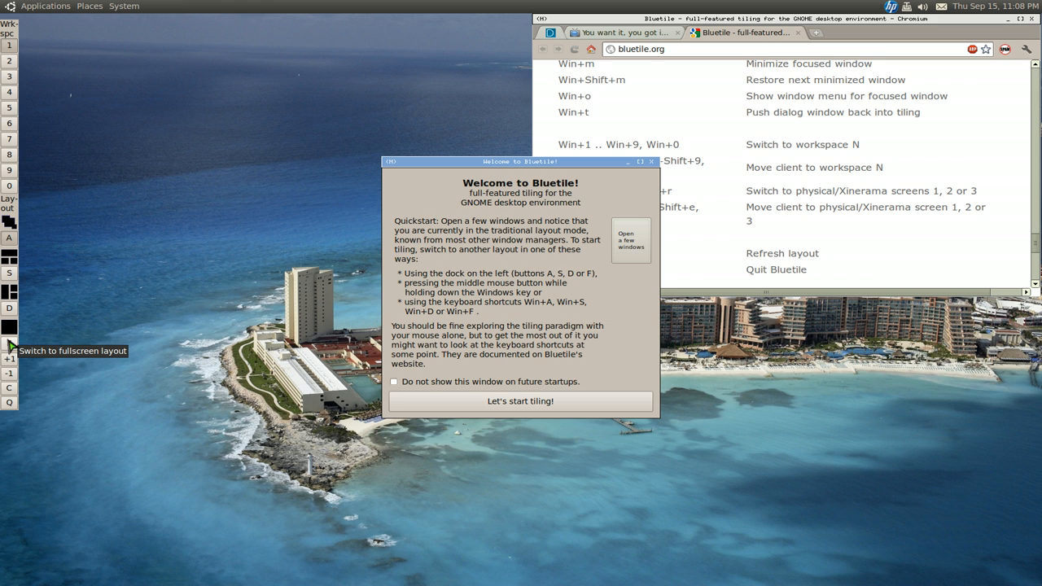
{"action": "mouse_move", "coordinate": [180, 268]}
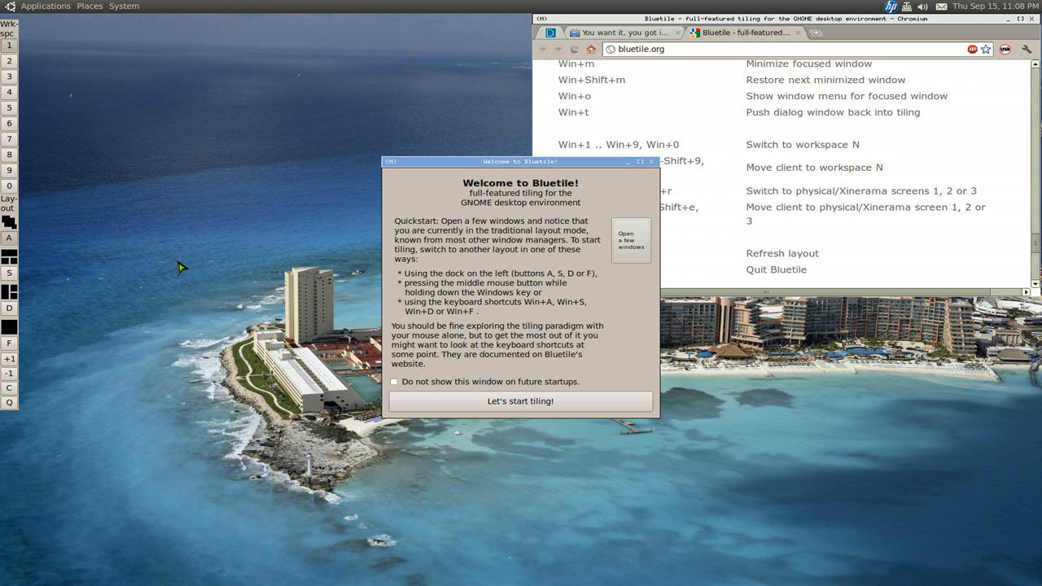
{"action": "mouse_move", "coordinate": [153, 264]}
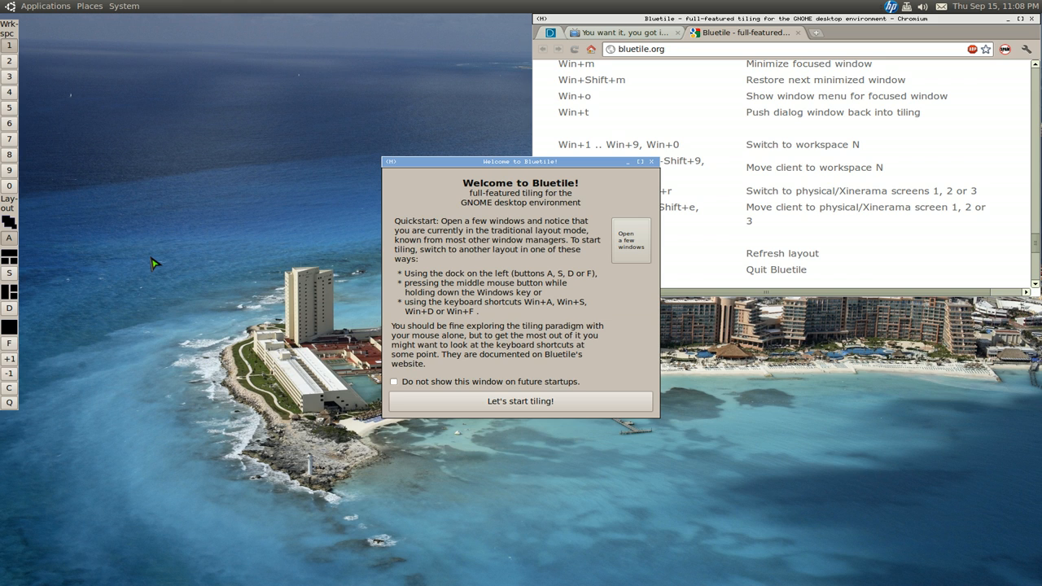
{"action": "mouse_move", "coordinate": [23, 266]}
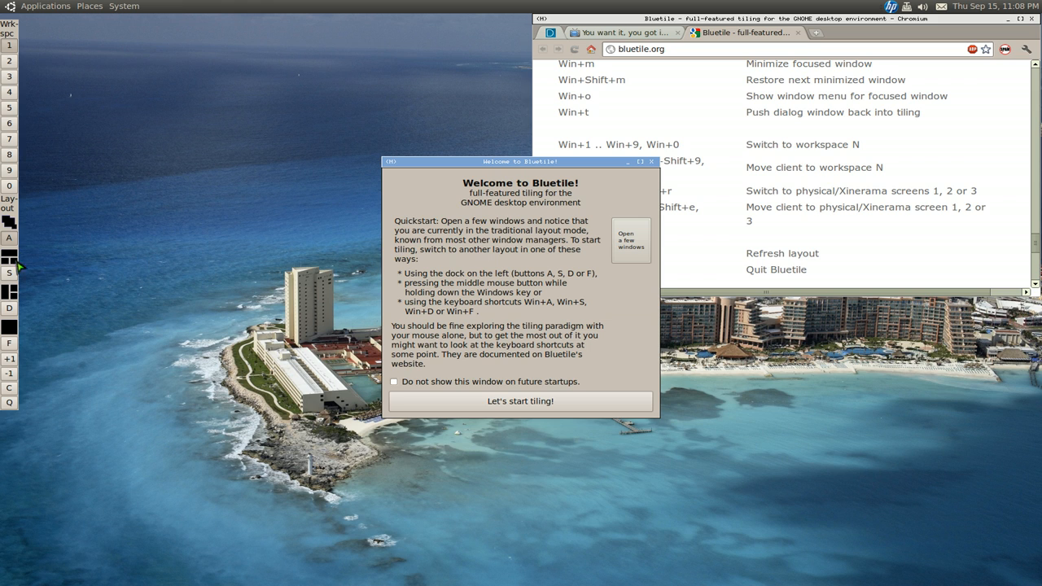
{"action": "mouse_move", "coordinate": [24, 309]}
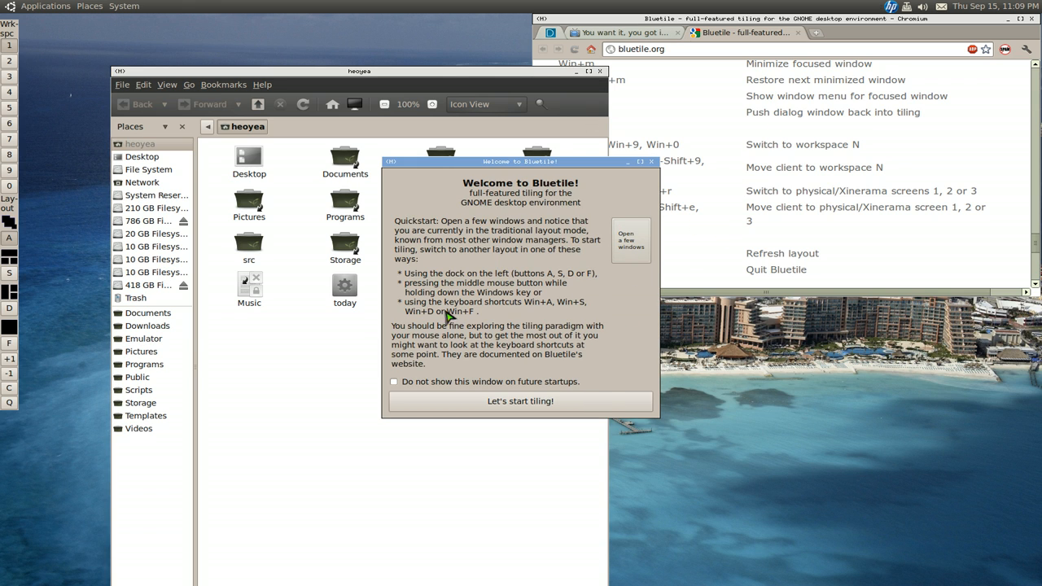
{"action": "mouse_move", "coordinate": [24, 327]}
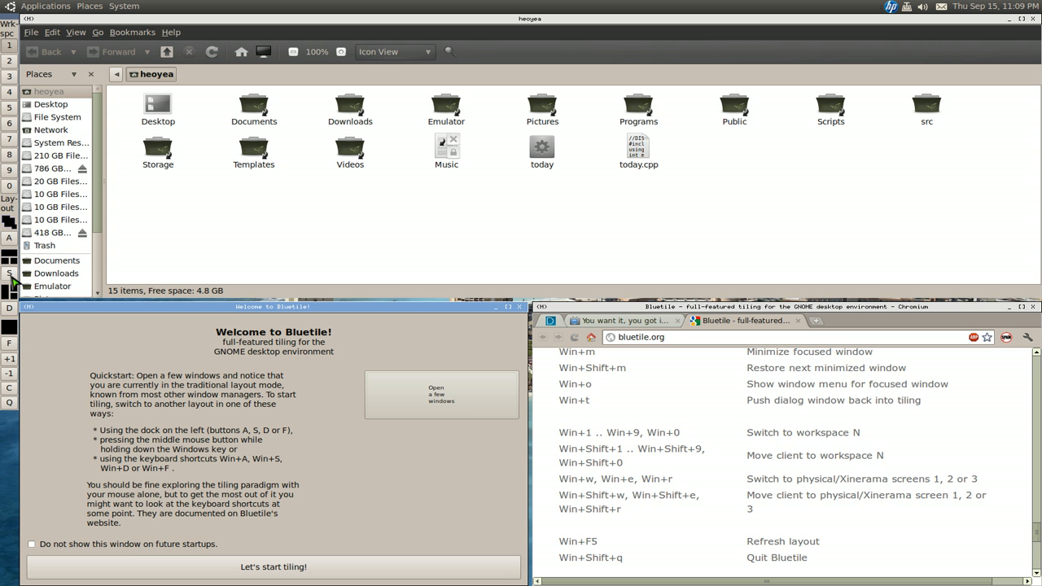
{"action": "mouse_move", "coordinate": [277, 280]}
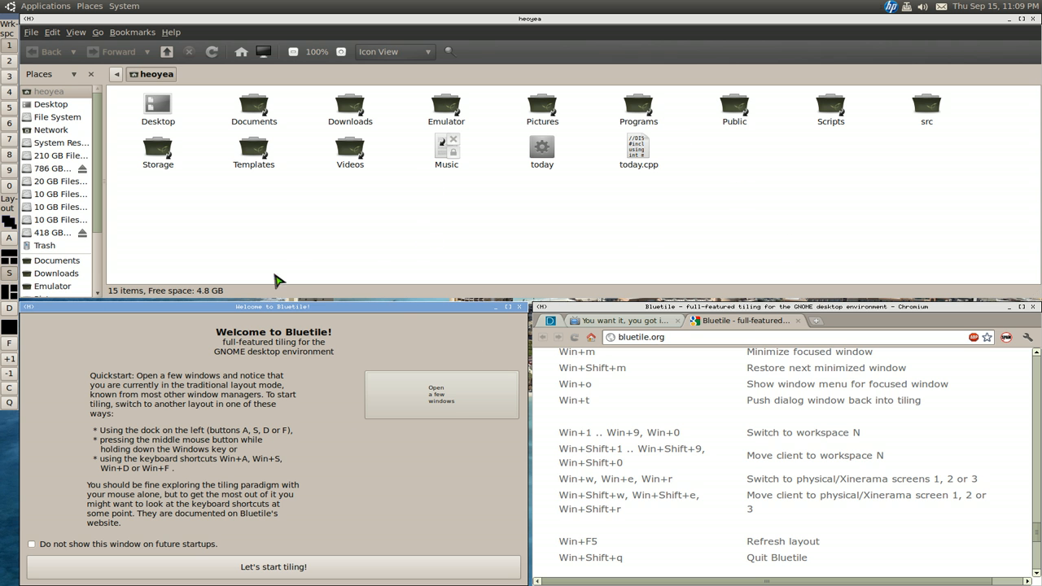
{"action": "mouse_move", "coordinate": [856, 163]}
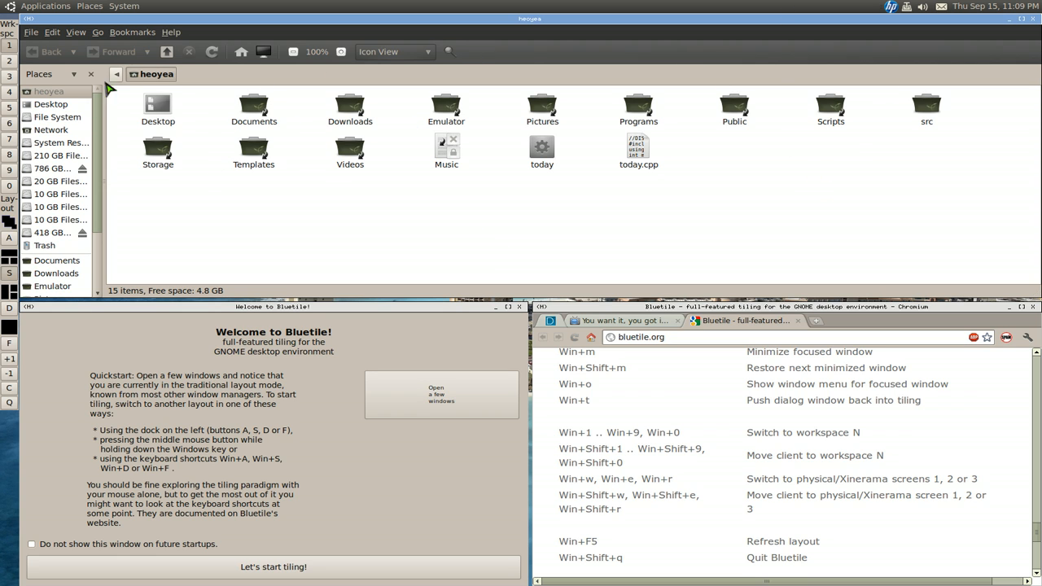
{"action": "mouse_move", "coordinate": [840, 199]}
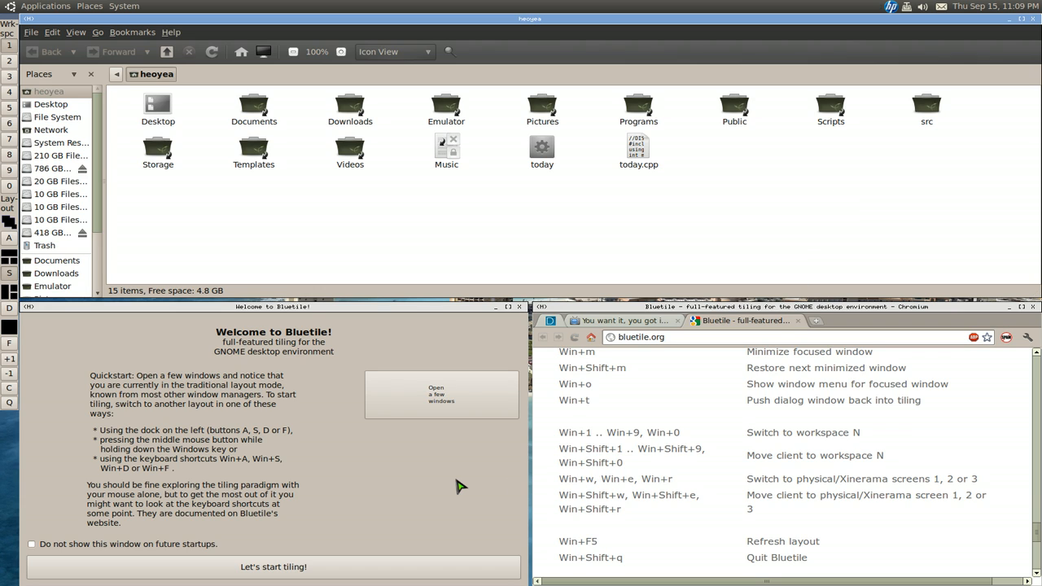
{"action": "mouse_move", "coordinate": [383, 290]}
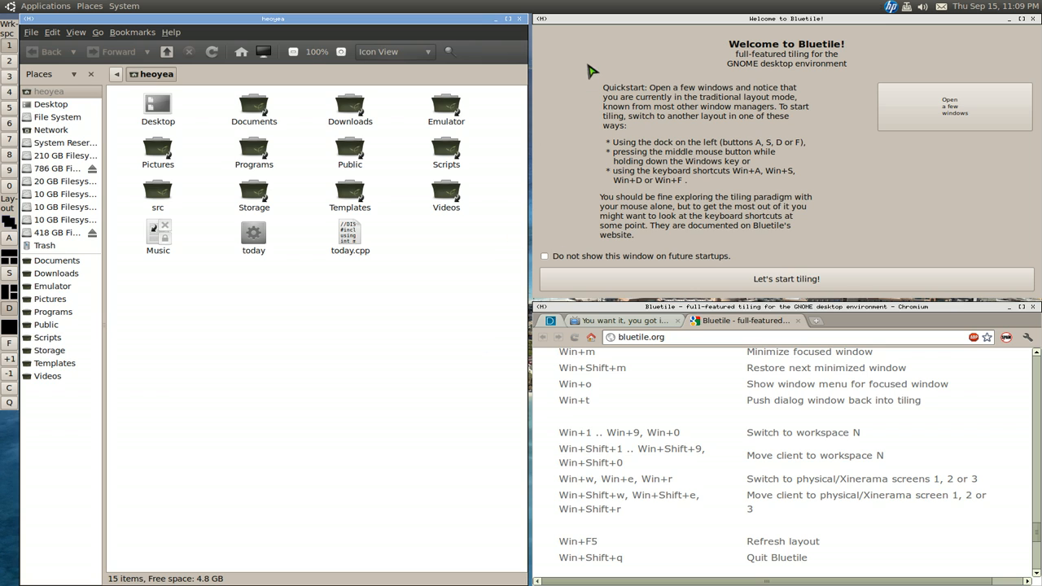
{"action": "mouse_move", "coordinate": [228, 433]}
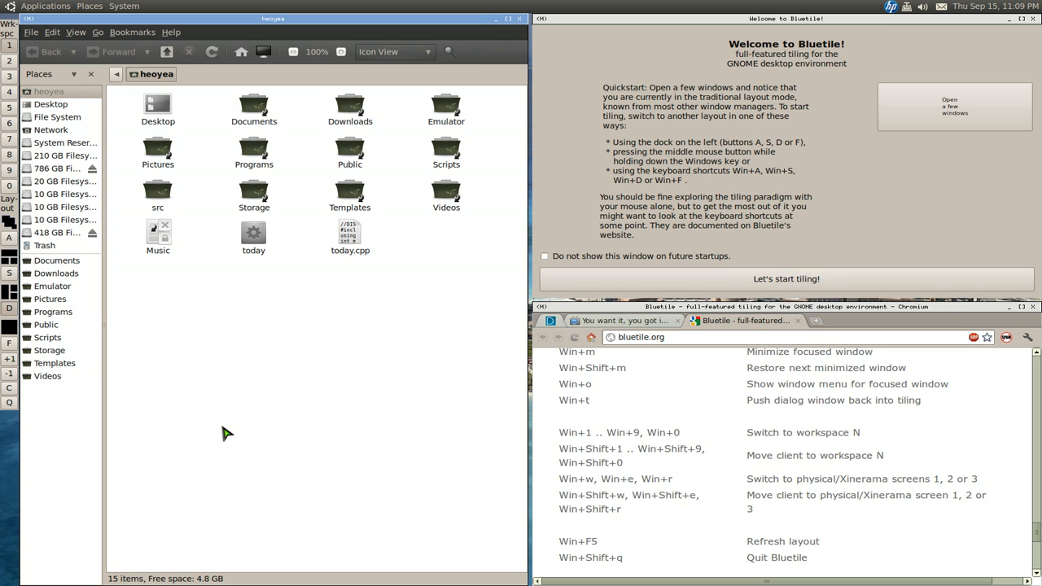
{"action": "mouse_move", "coordinate": [9, 348]}
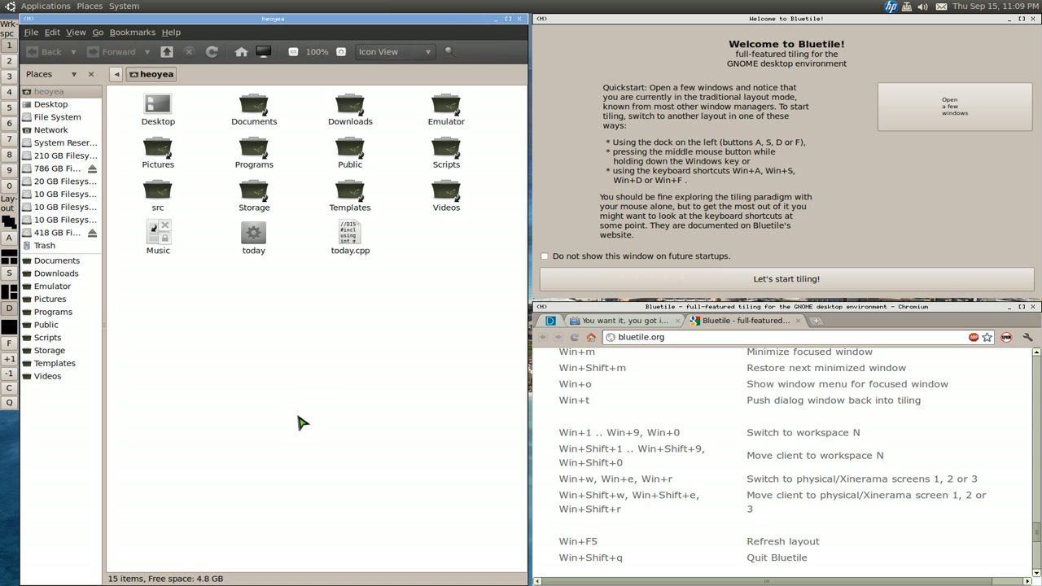
{"action": "mouse_move", "coordinate": [154, 355]}
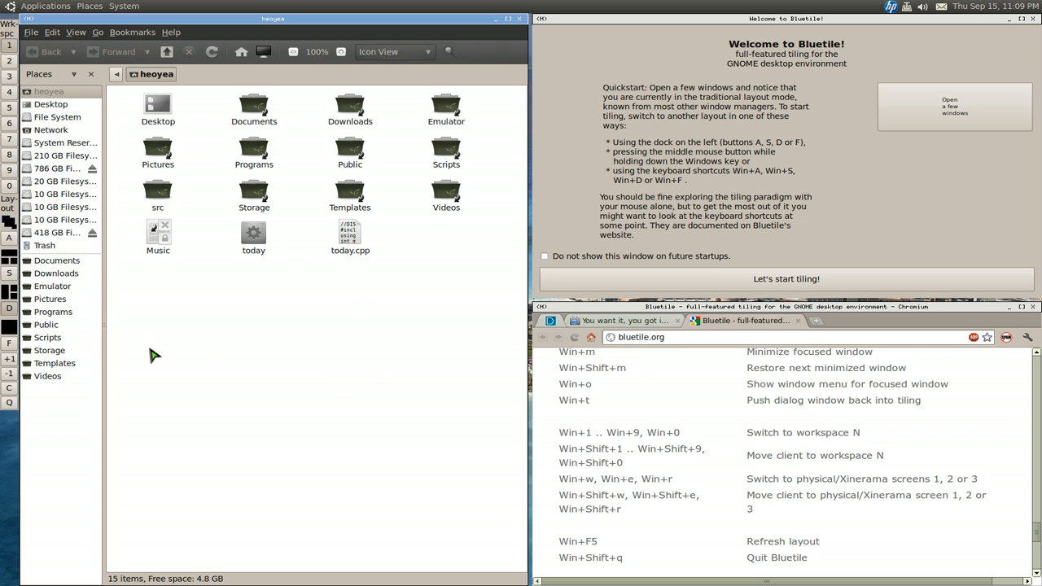
{"action": "mouse_move", "coordinate": [16, 289]}
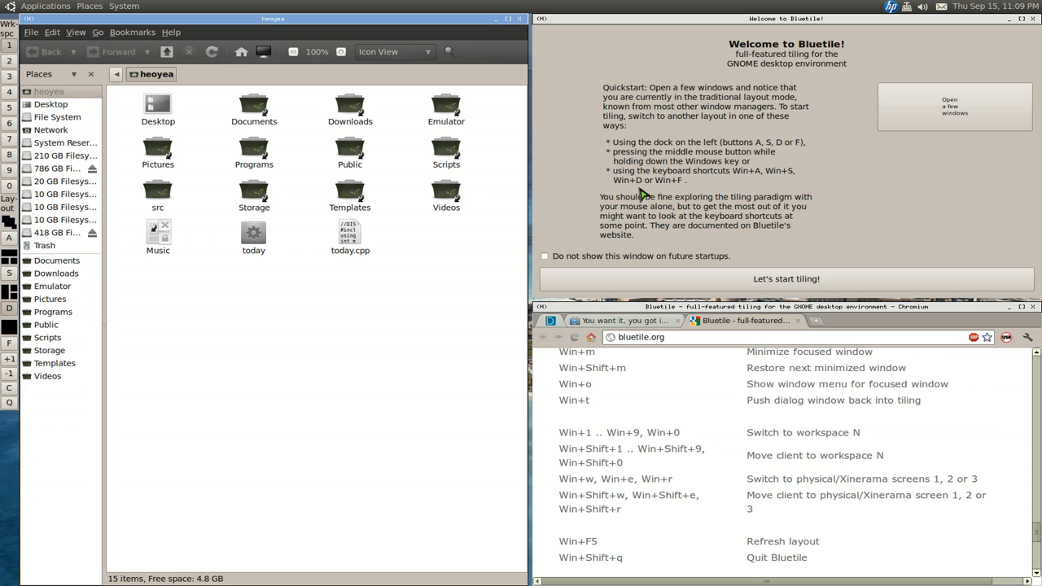
{"action": "mouse_move", "coordinate": [627, 202]}
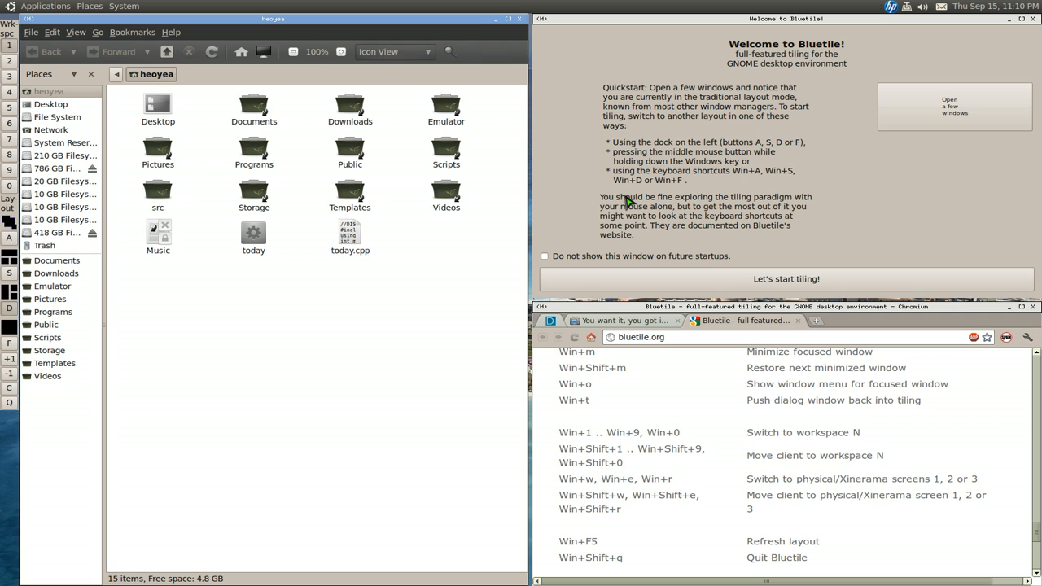
{"action": "mouse_move", "coordinate": [635, 221]}
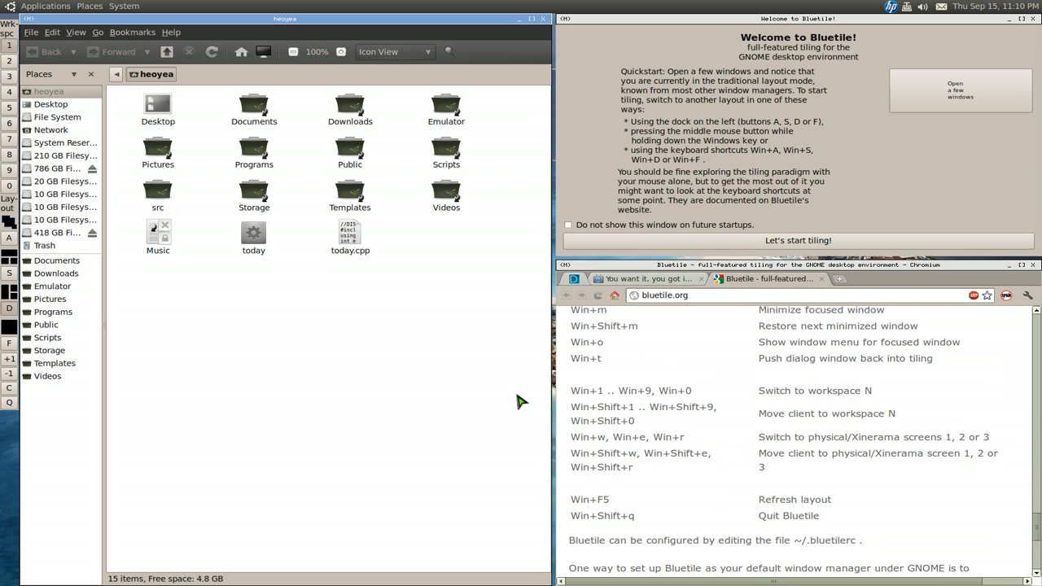
{"action": "mouse_move", "coordinate": [518, 392]}
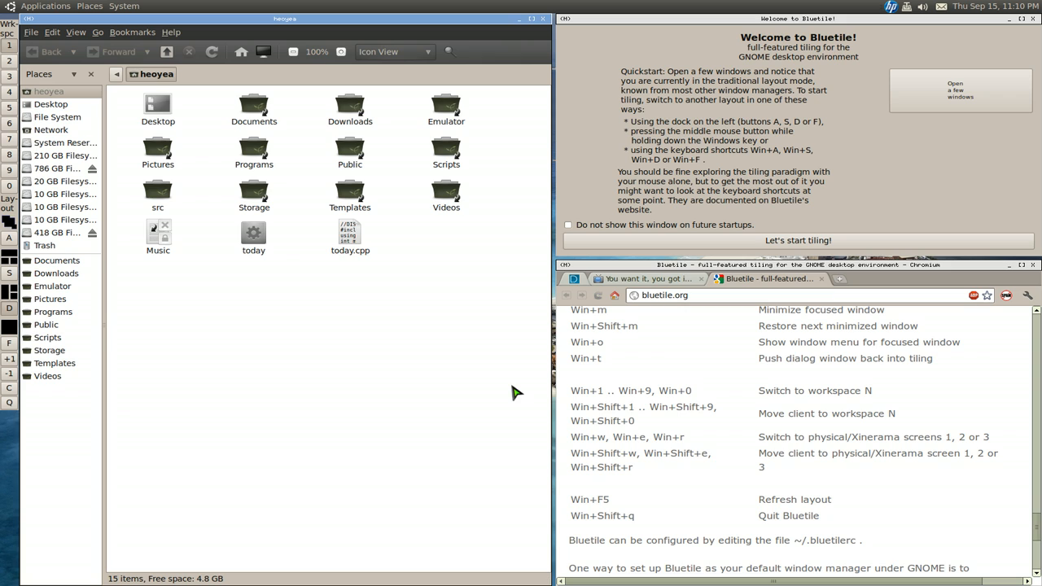
{"action": "mouse_move", "coordinate": [12, 368]}
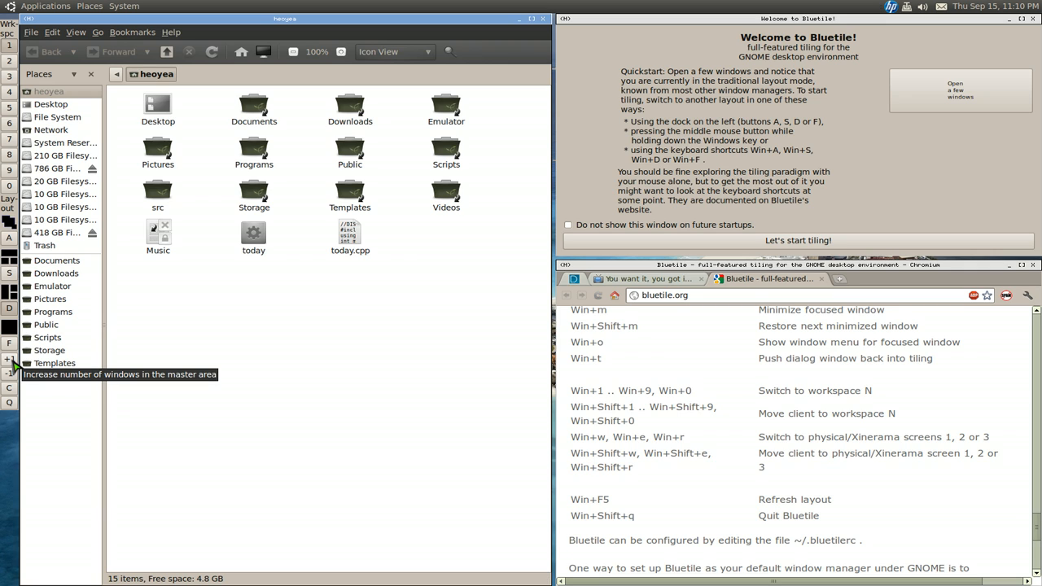
{"action": "mouse_move", "coordinate": [157, 65]}
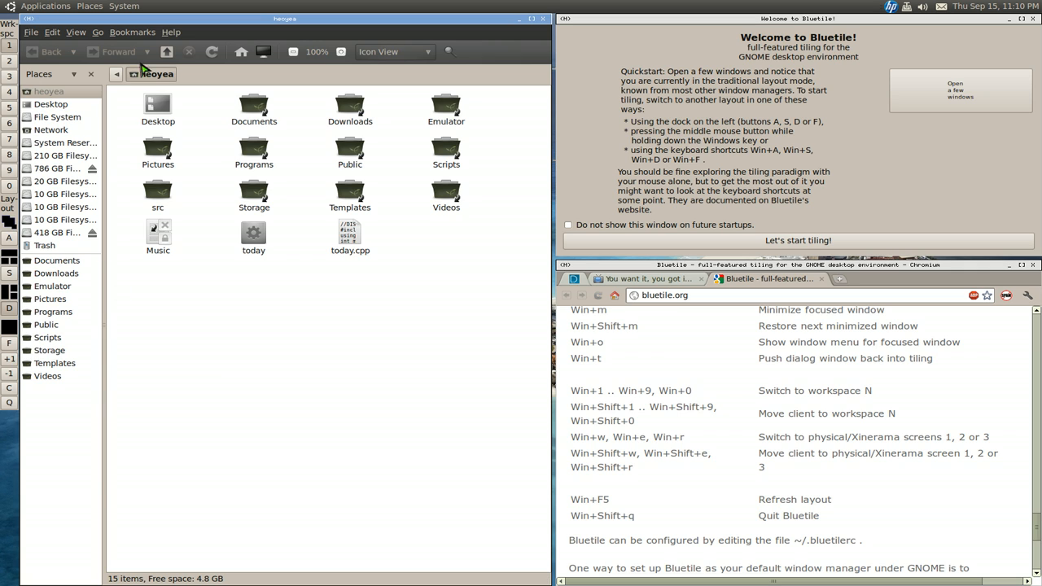
{"action": "mouse_move", "coordinate": [259, 322]}
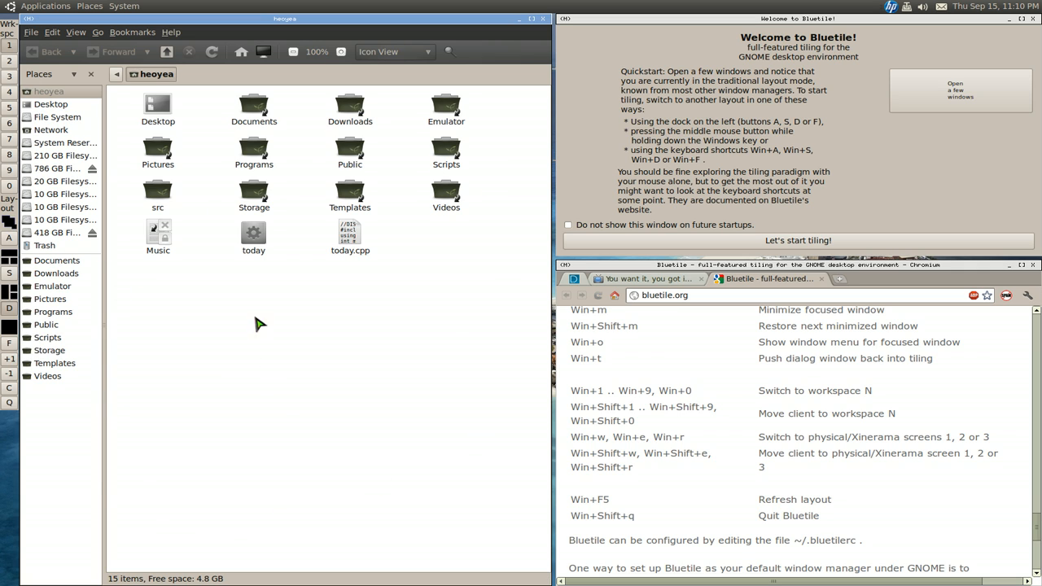
{"action": "mouse_move", "coordinate": [293, 392]}
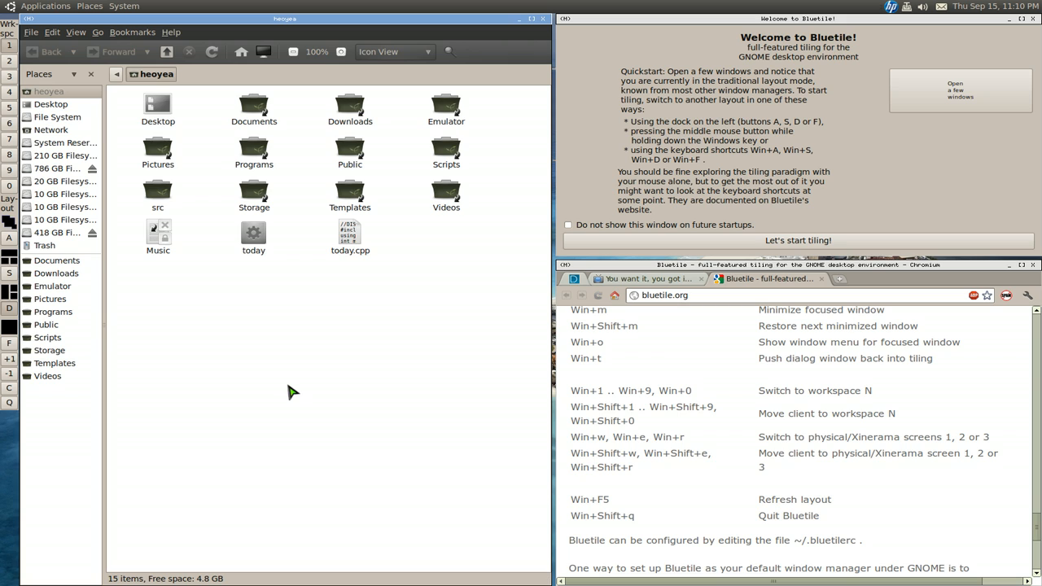
{"action": "mouse_move", "coordinate": [537, 97]}
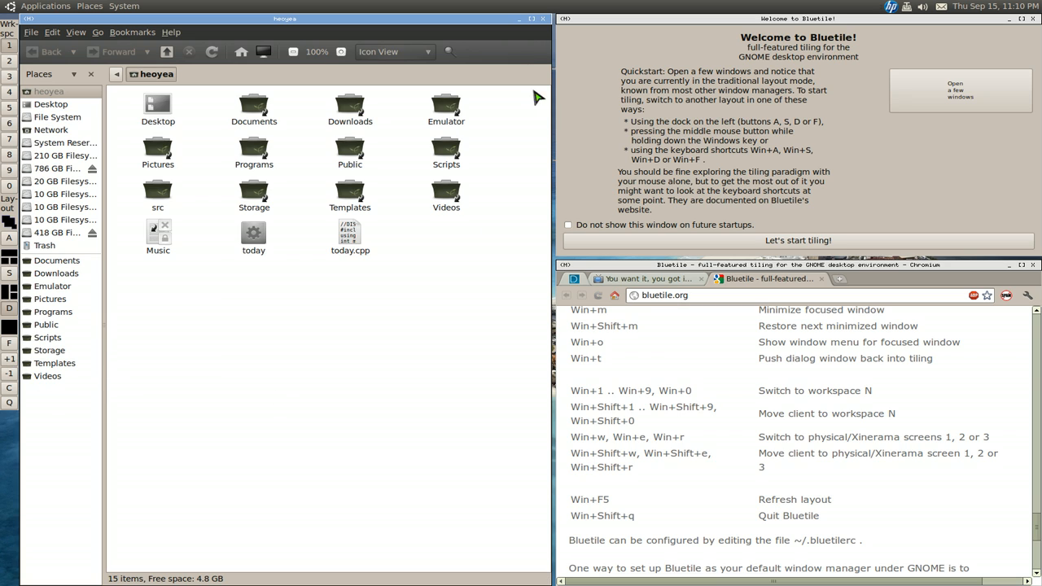
{"action": "mouse_move", "coordinate": [390, 431]}
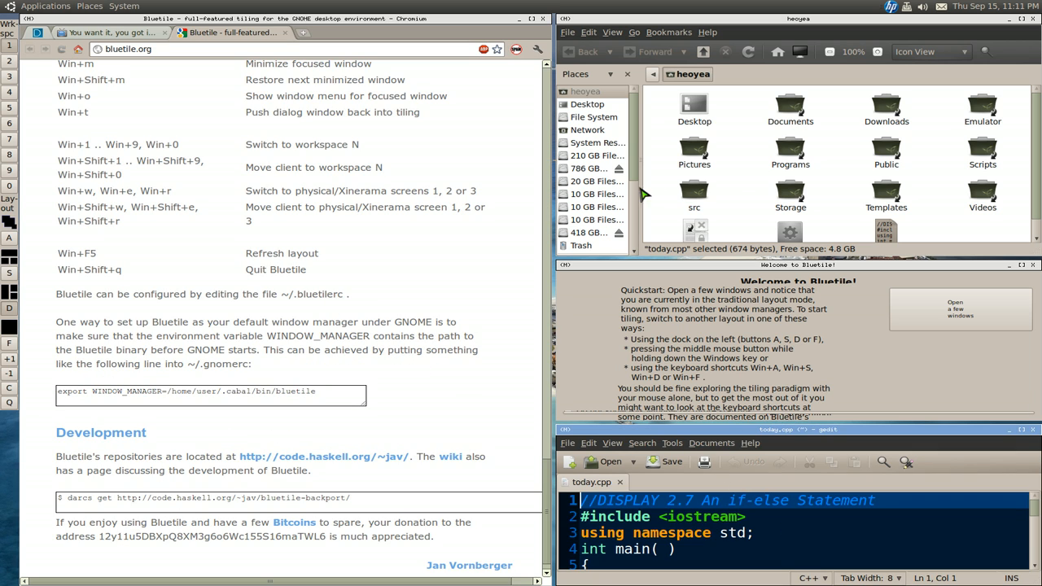
{"action": "mouse_move", "coordinate": [667, 155]}
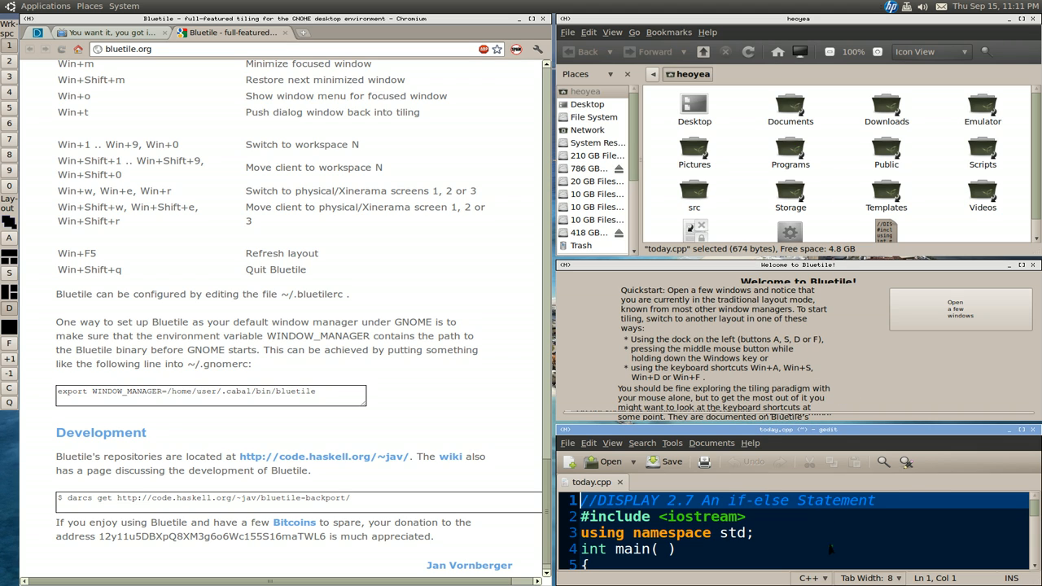
{"action": "mouse_move", "coordinate": [407, 374]}
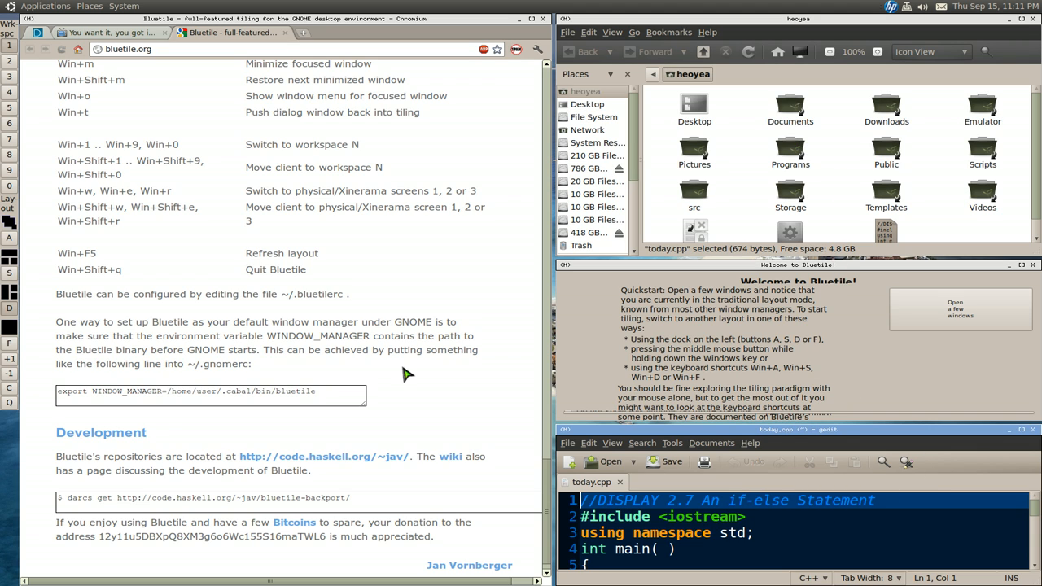
{"action": "mouse_move", "coordinate": [415, 328]}
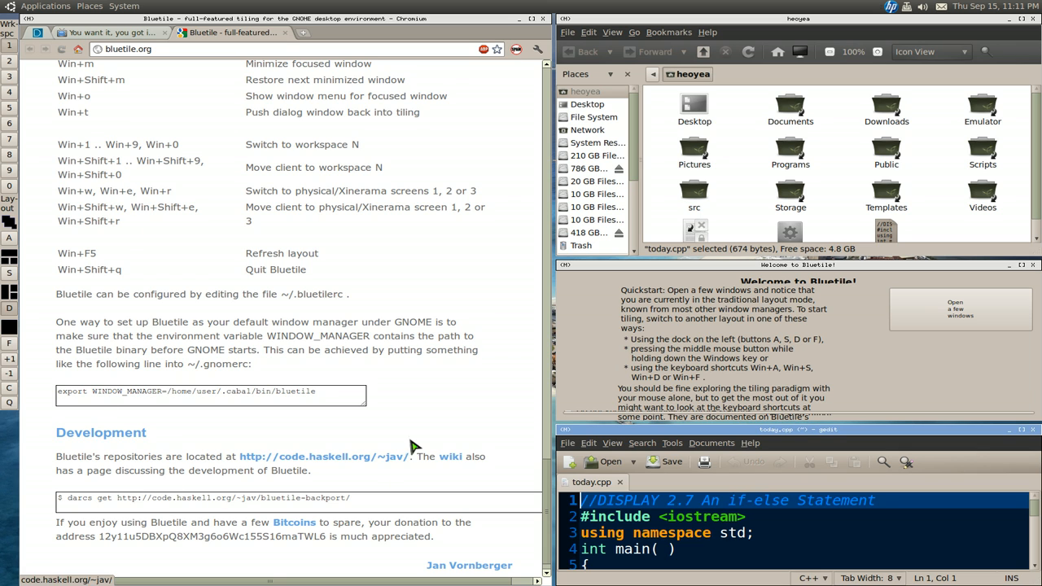
{"action": "mouse_move", "coordinate": [23, 374]}
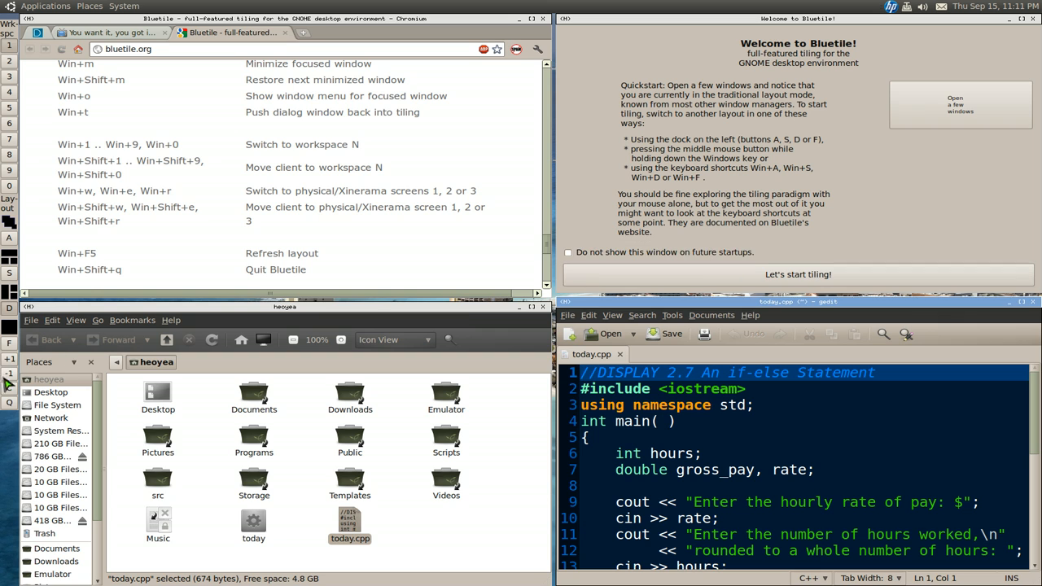
{"action": "mouse_move", "coordinate": [8, 388]}
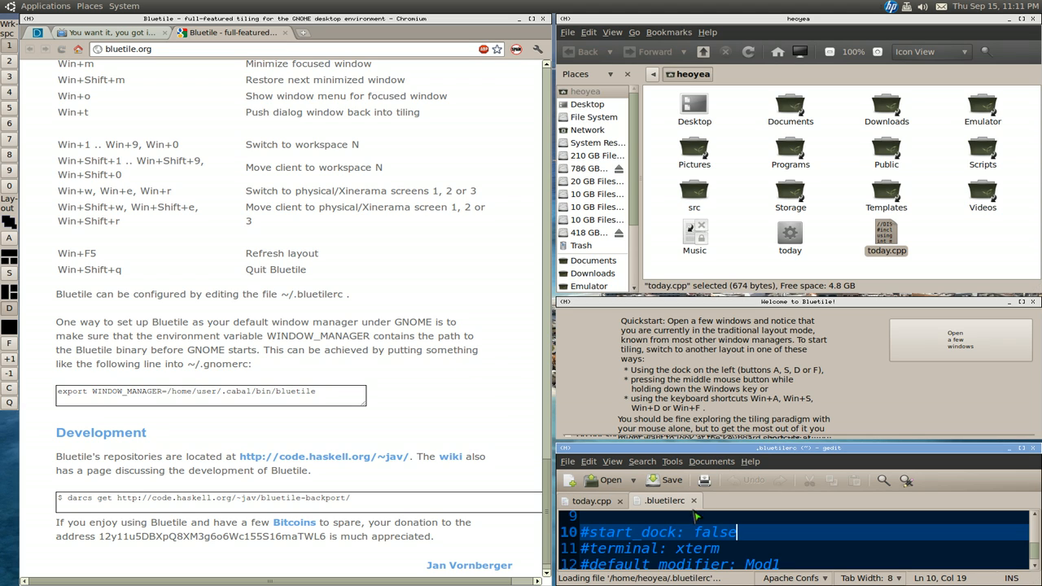
Give the .bluetilerc editor the master tiling pane.
{"action": "left_click", "coordinate": [710, 463]}
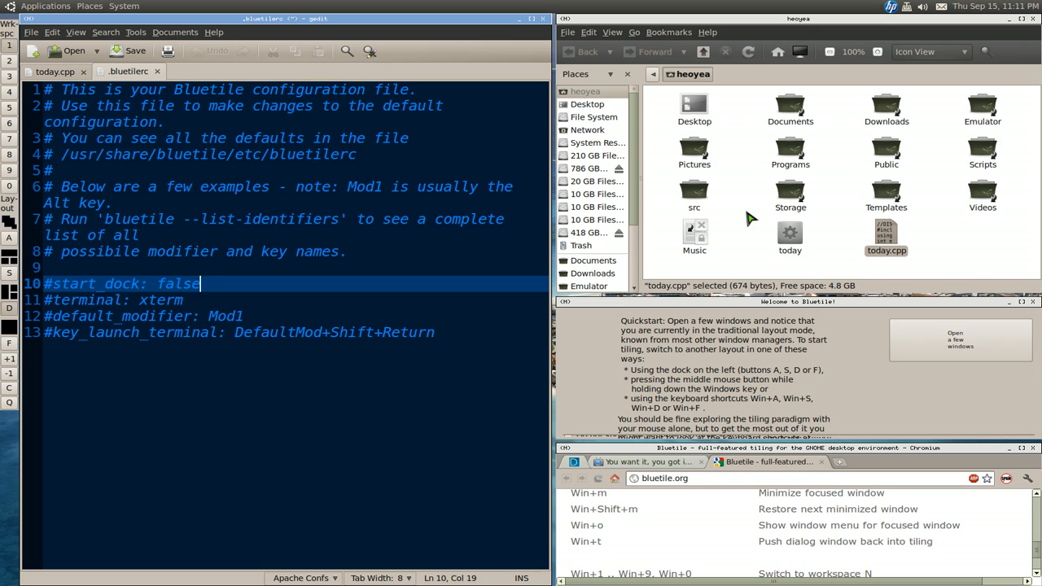
{"action": "mouse_move", "coordinate": [811, 31]}
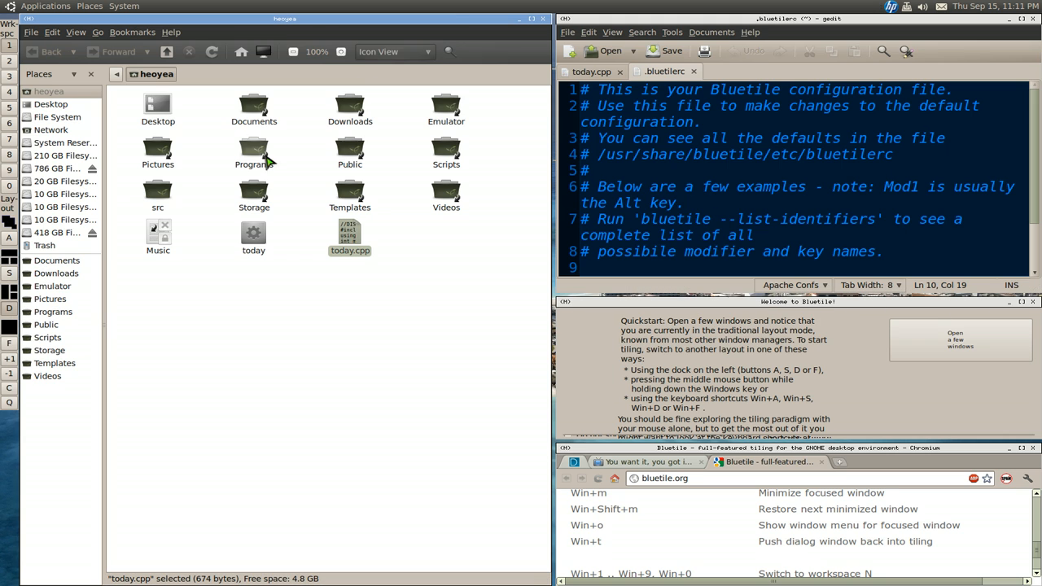
Deselect today.cpp in the file manager now holding the master pane.
{"action": "left_click", "coordinate": [301, 313]}
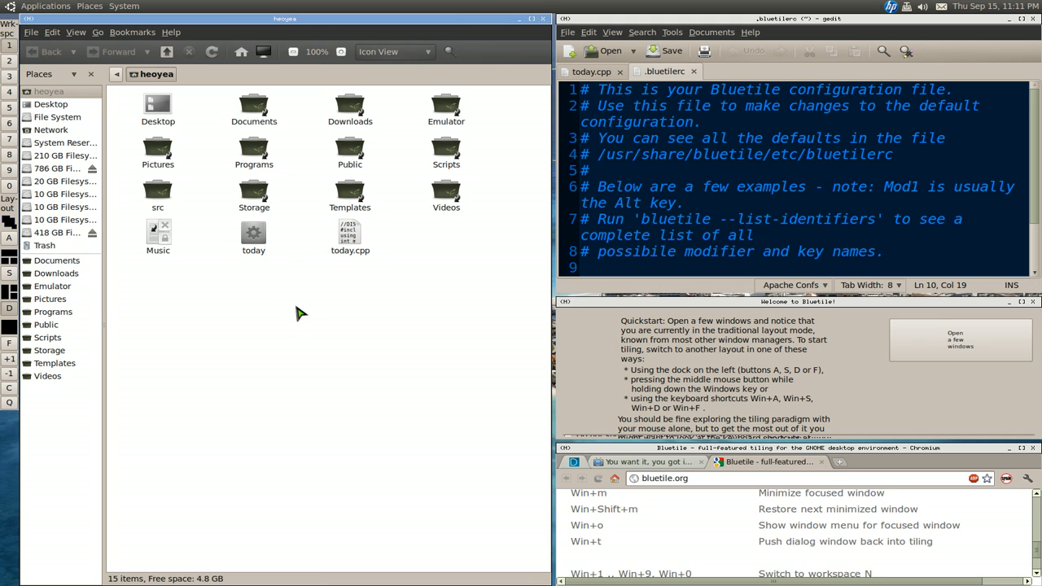
{"action": "mouse_move", "coordinate": [811, 358]}
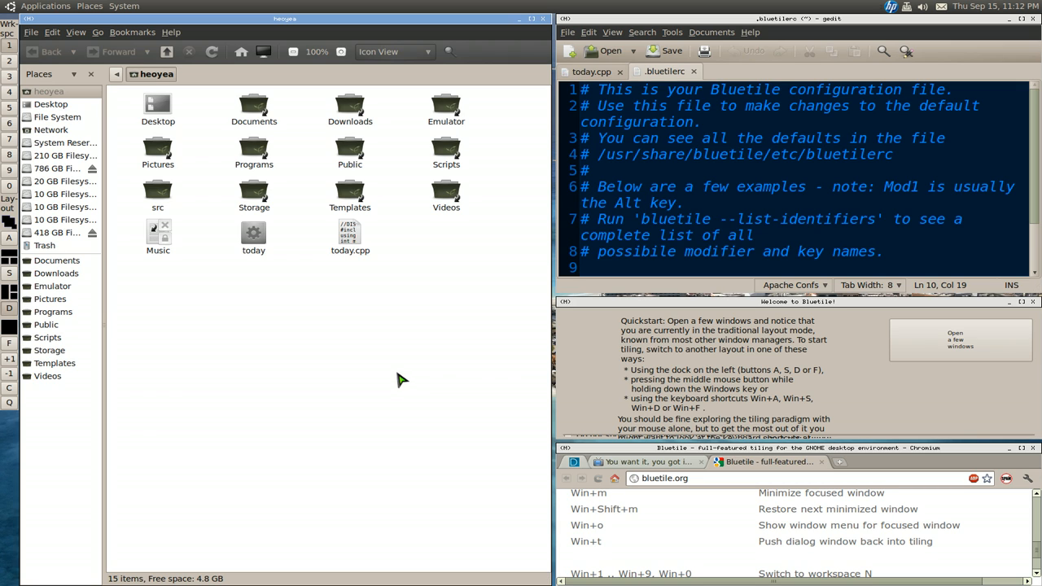
{"action": "mouse_move", "coordinate": [392, 381]}
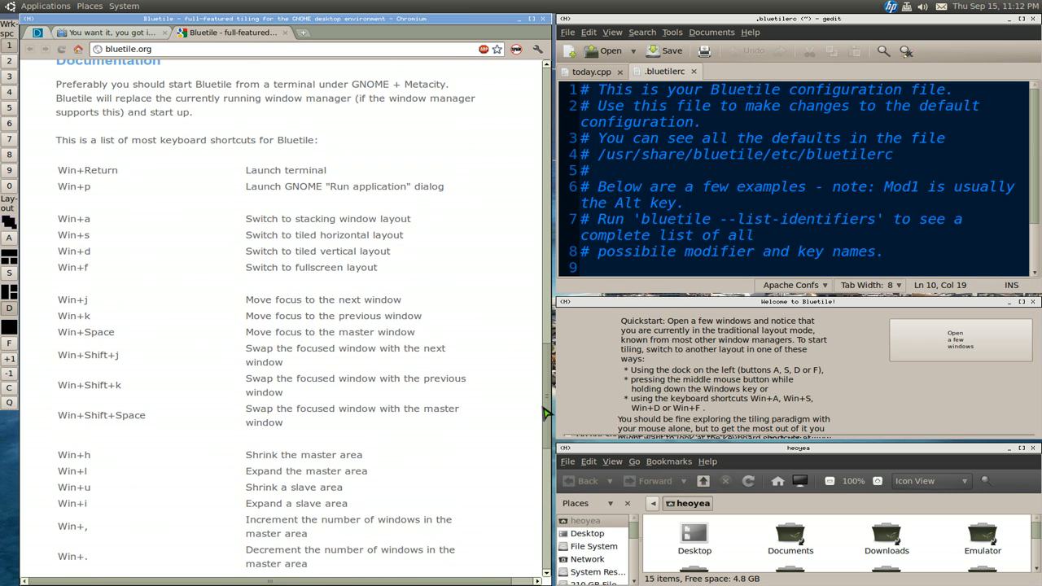
Scroll the bluetile.org page down and back up through the keyboard shortcut list.
{"action": "scroll", "scroll_direction": "down", "scroll_amount": 3}
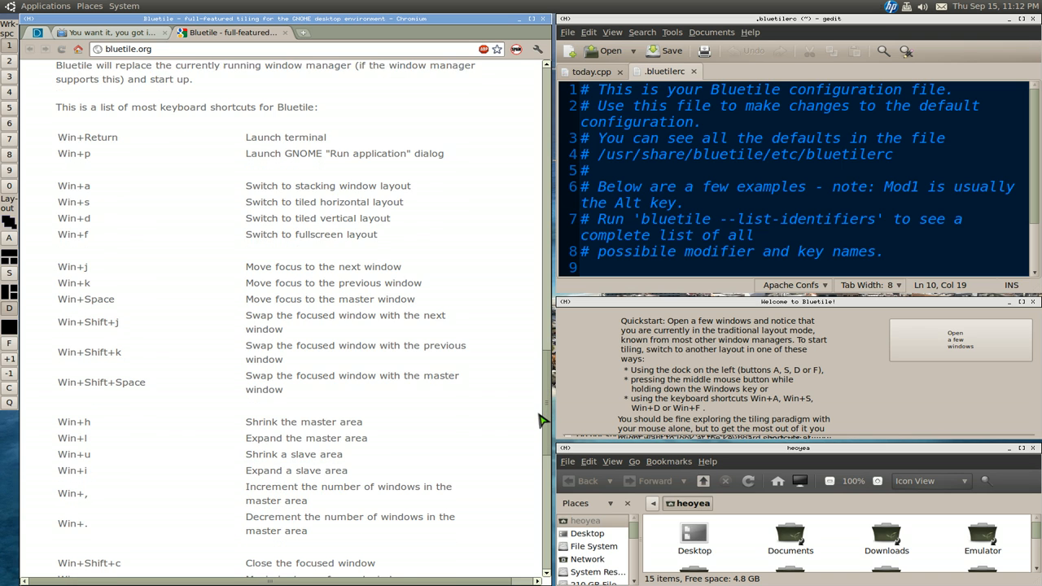
{"action": "scroll", "scroll_direction": "down", "scroll_amount": 3}
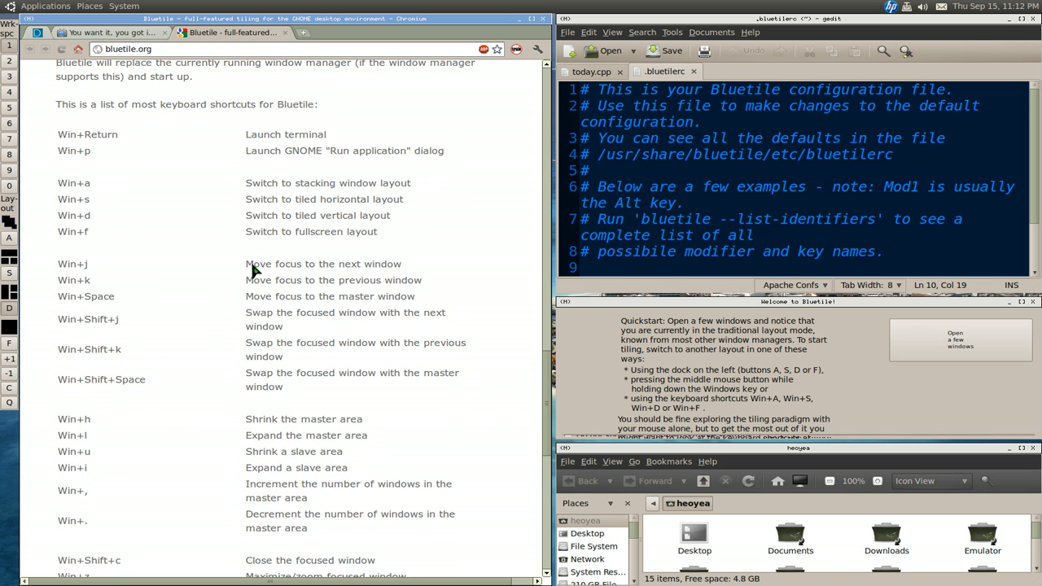
{"action": "mouse_move", "coordinate": [476, 286]}
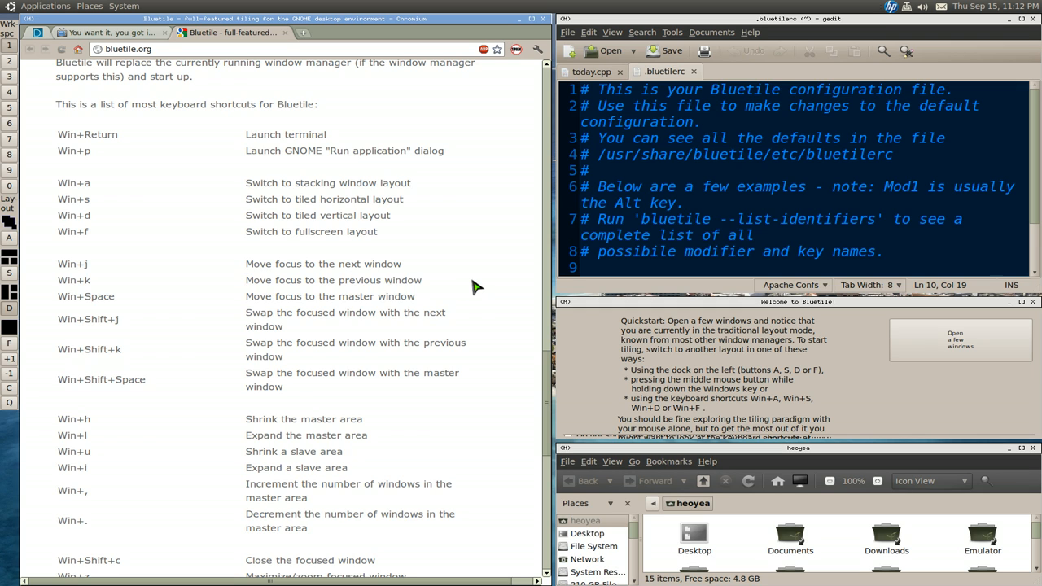
{"action": "mouse_move", "coordinate": [466, 326]}
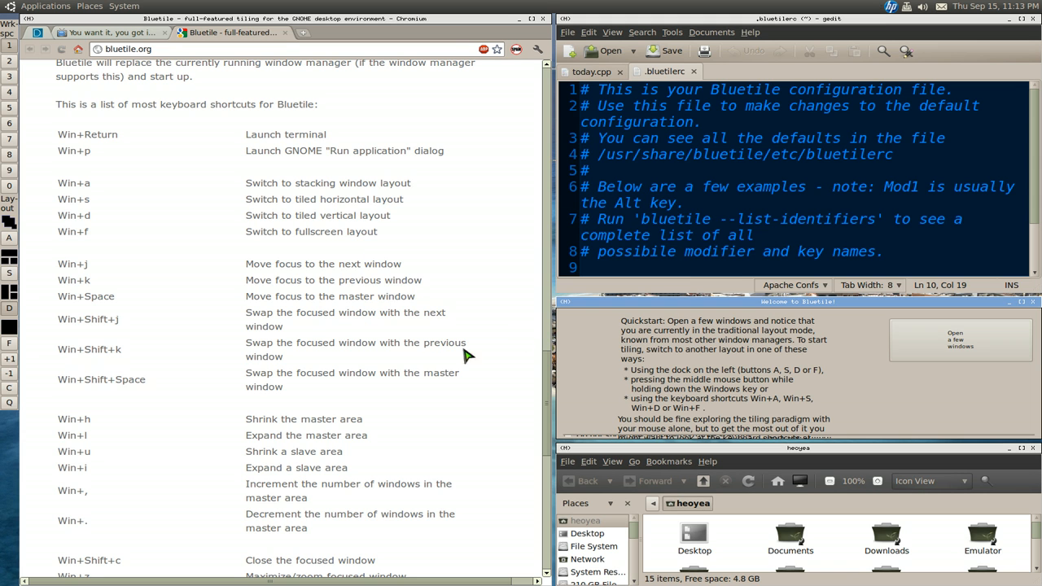
{"action": "scroll", "scroll_direction": "down", "scroll_amount": 3}
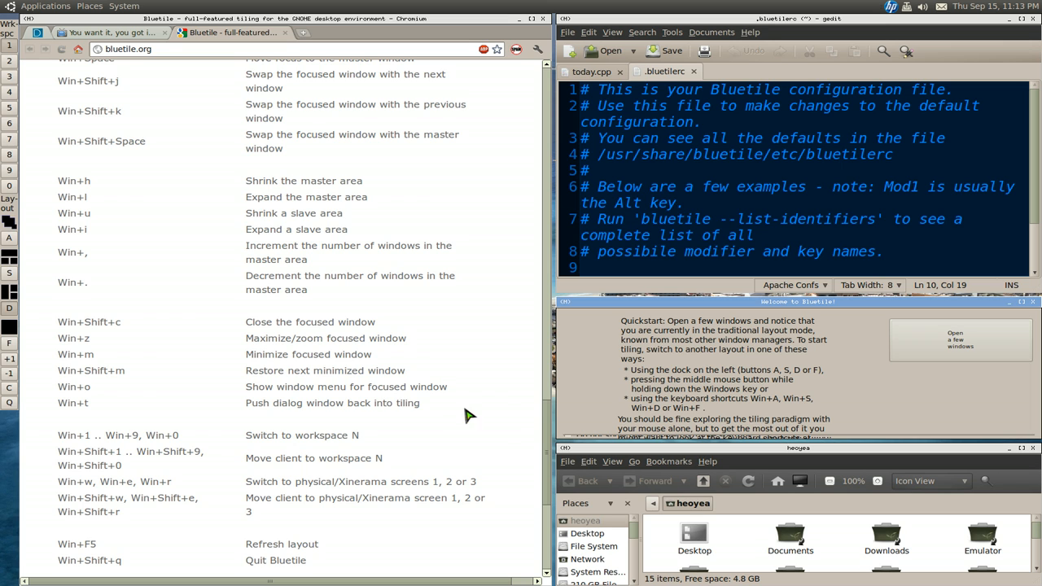
{"action": "mouse_move", "coordinate": [535, 422]}
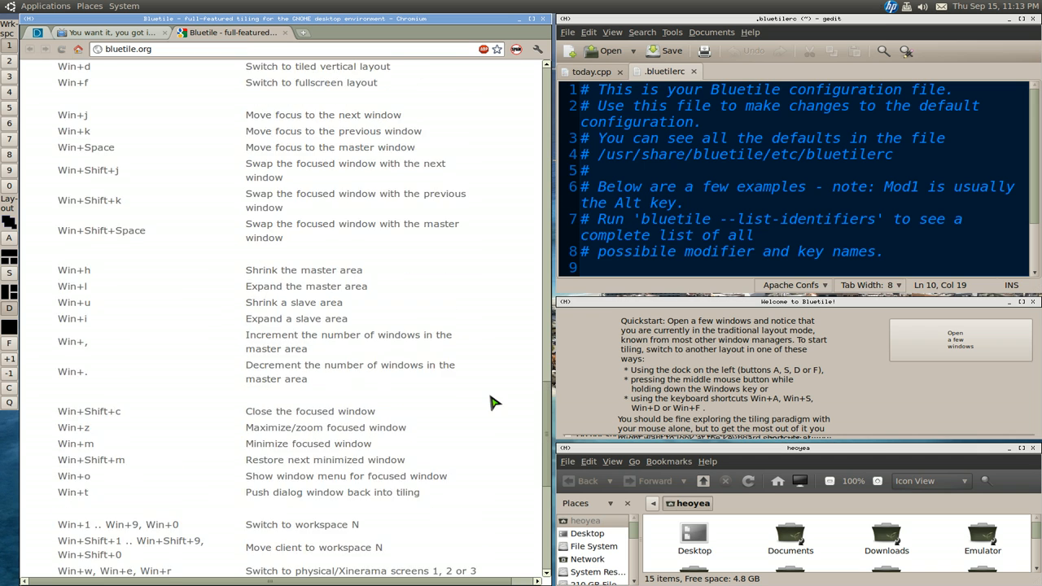
{"action": "scroll", "scroll_direction": "up", "scroll_amount": 3}
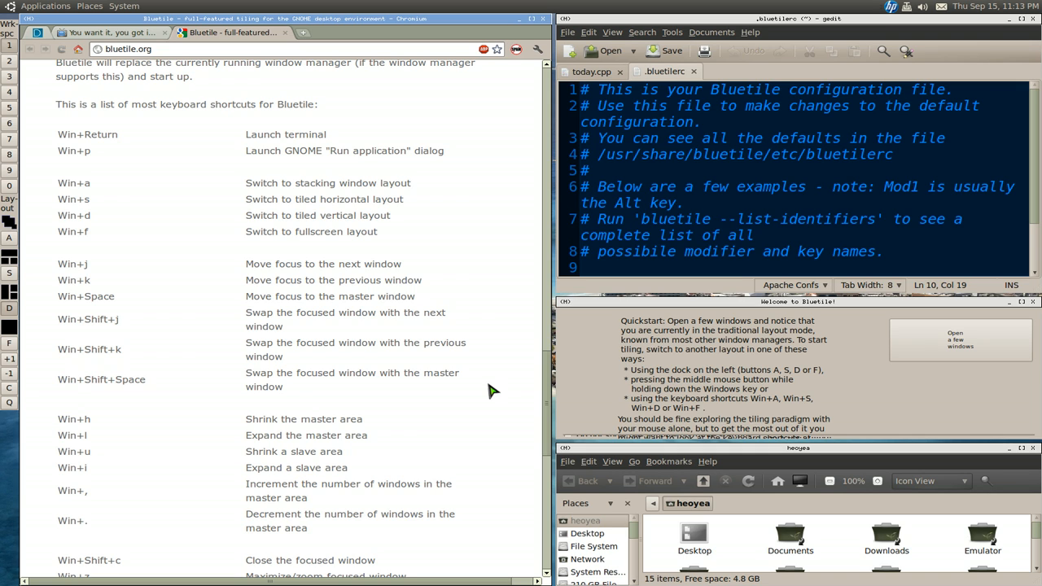
{"action": "mouse_move", "coordinate": [492, 401]}
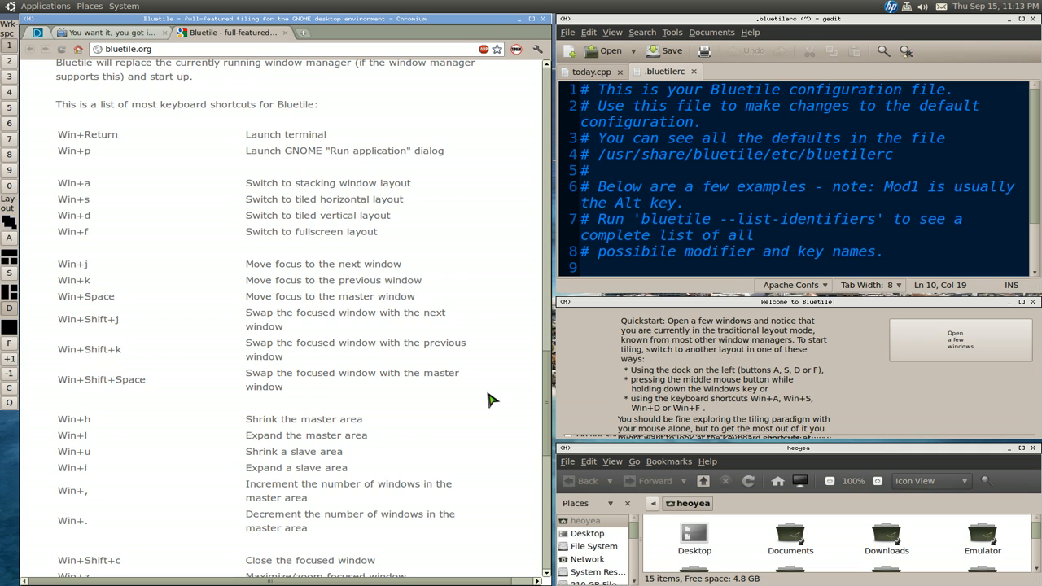
{"action": "mouse_move", "coordinate": [10, 409]}
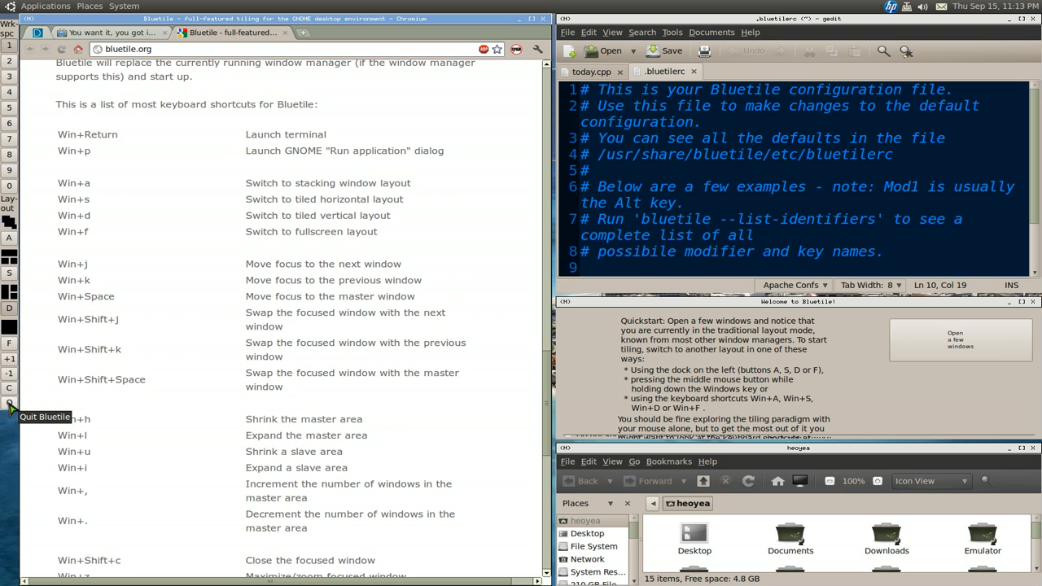
Quit Bluetile from the dock and choose 'Quit and start Metacity'.
{"action": "left_click", "coordinate": [8, 405]}
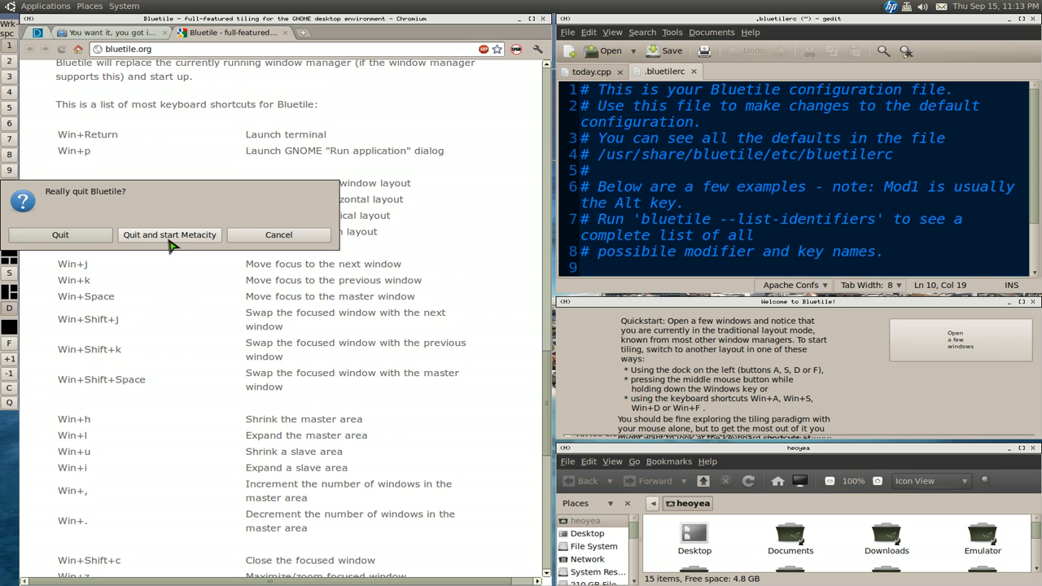
{"action": "mouse_move", "coordinate": [176, 246]}
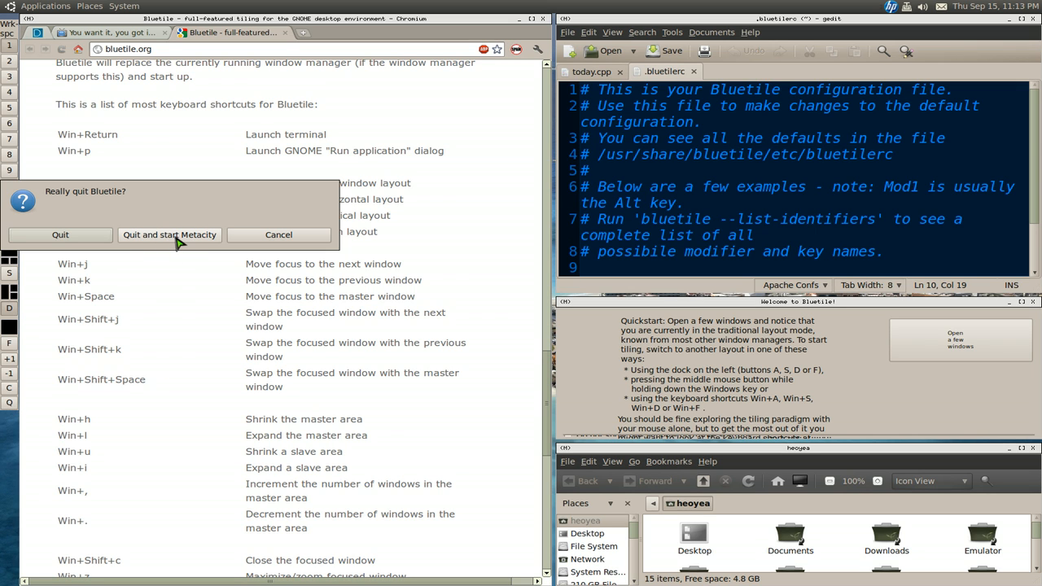
{"action": "left_click", "coordinate": [169, 235]}
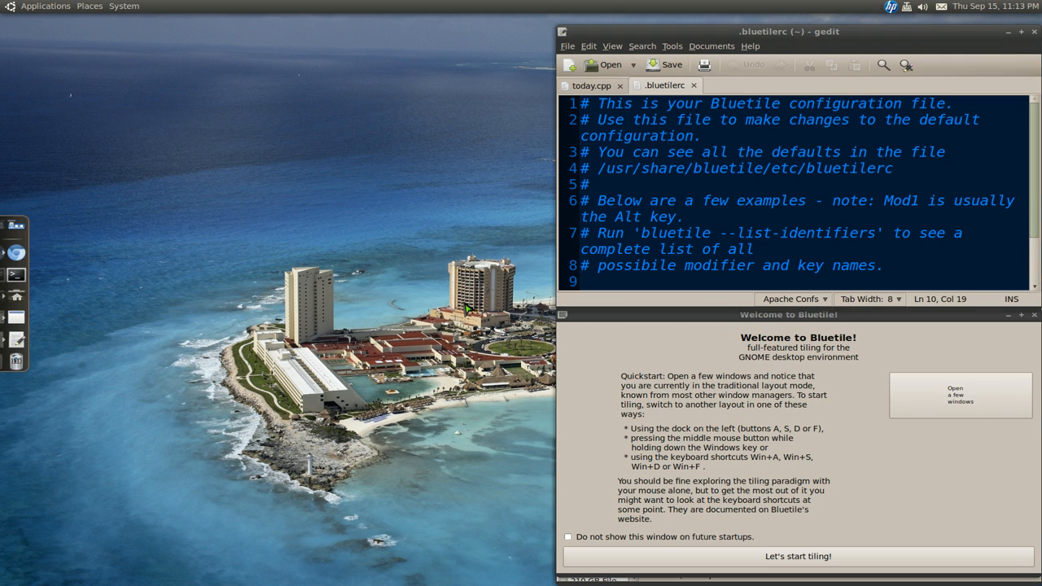